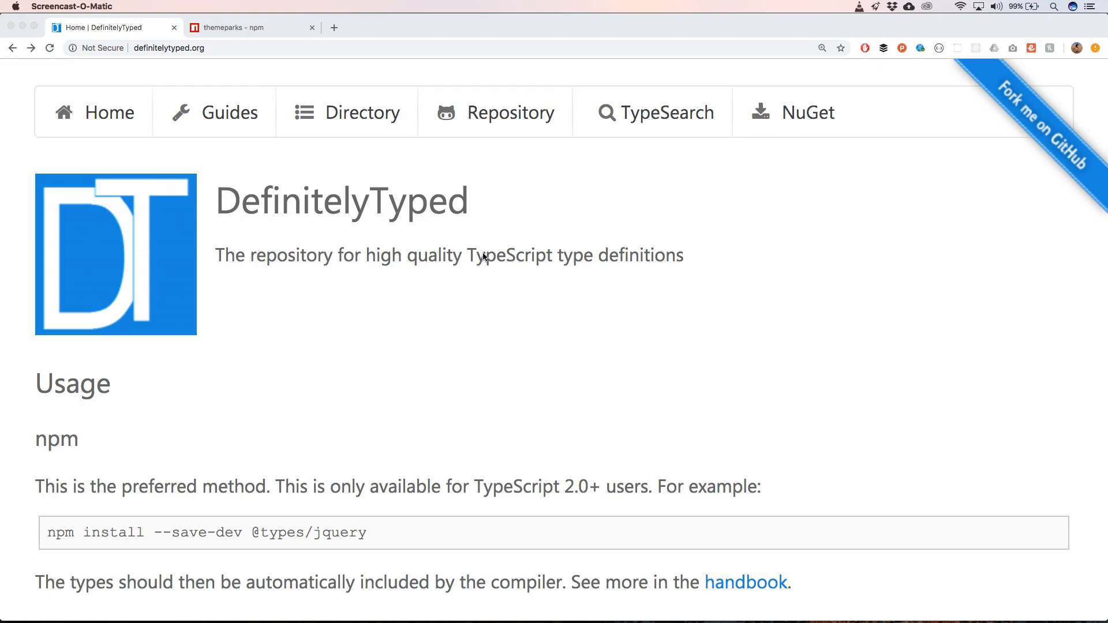
mouse_move(631, 113)
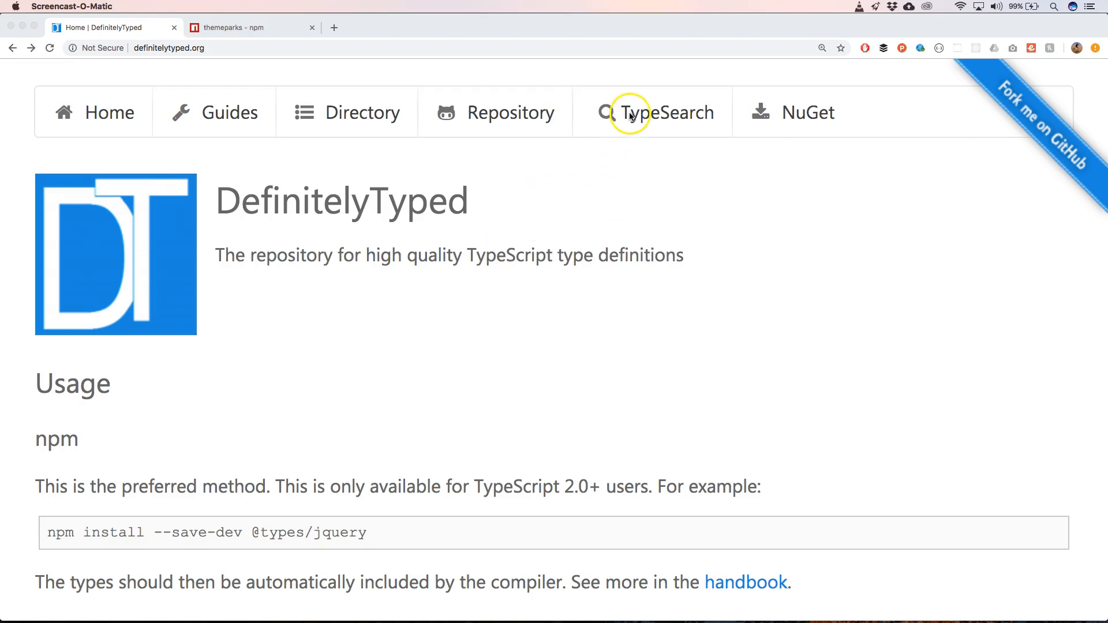
Go to the TypeSearch page from the DefinitelyTyped site navigation
left_click(662, 112)
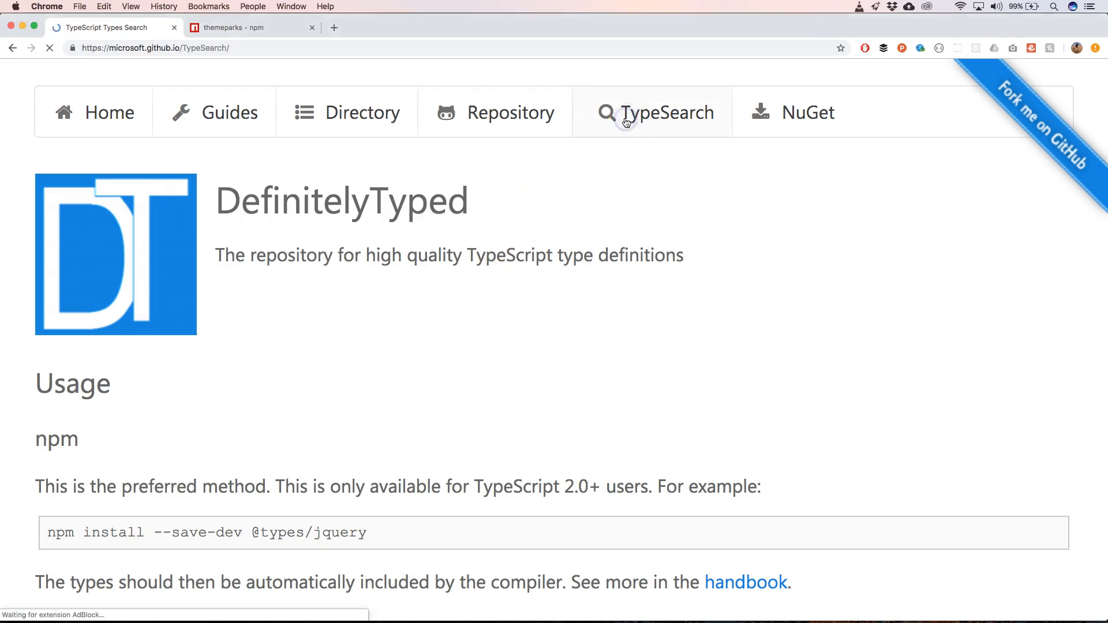
Search TypeSearch for 'themeparks', which returns no matching type package
left_click(662, 112)
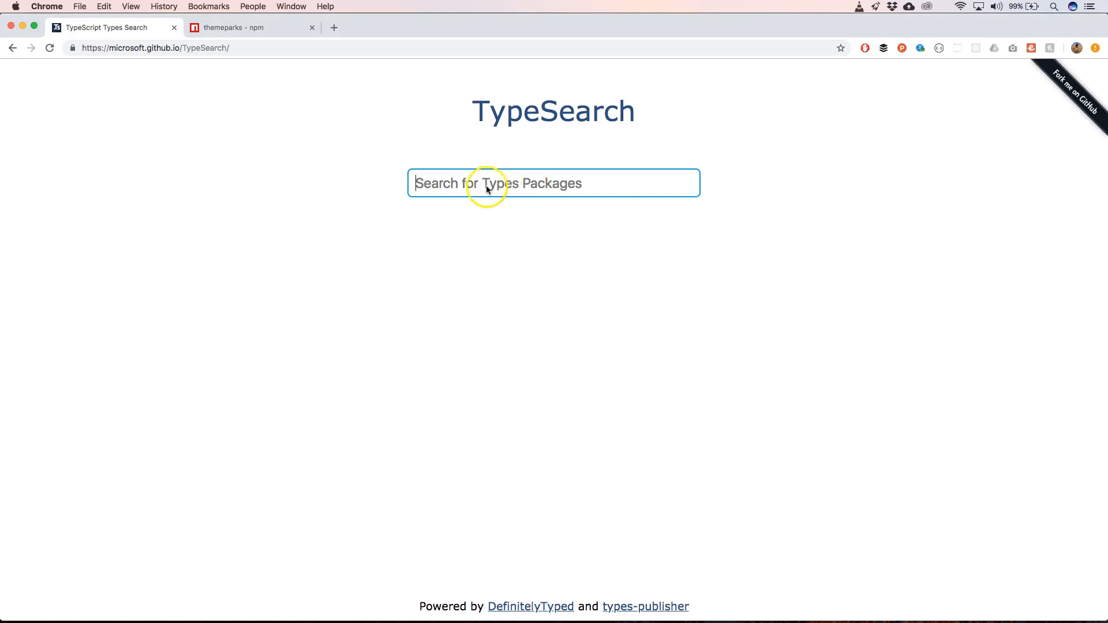
type("fuzzaldrin")
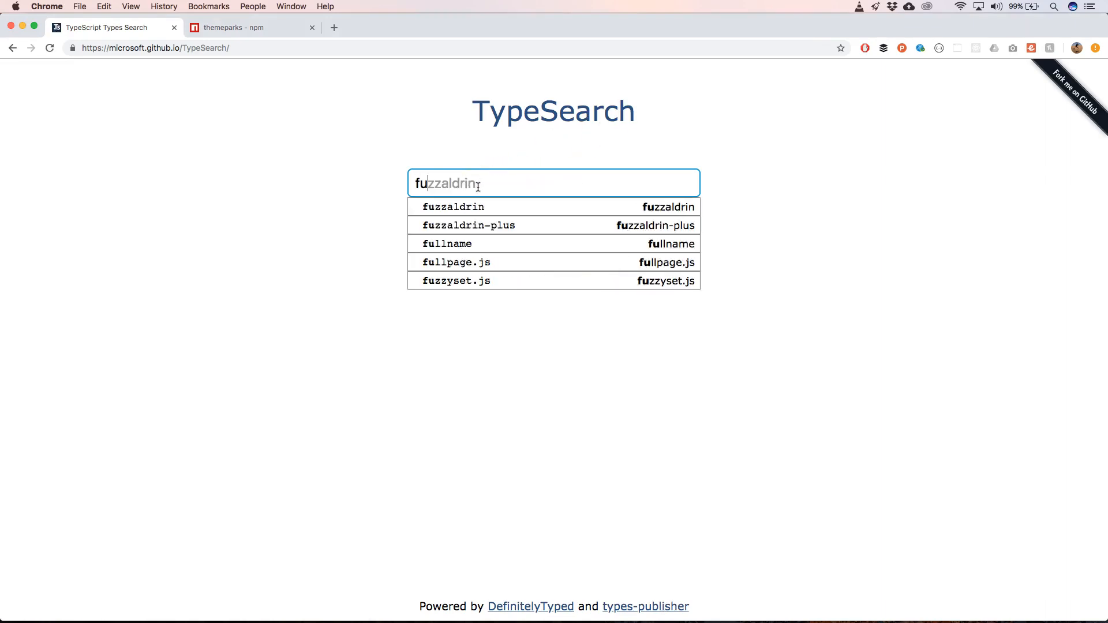
type("funny")
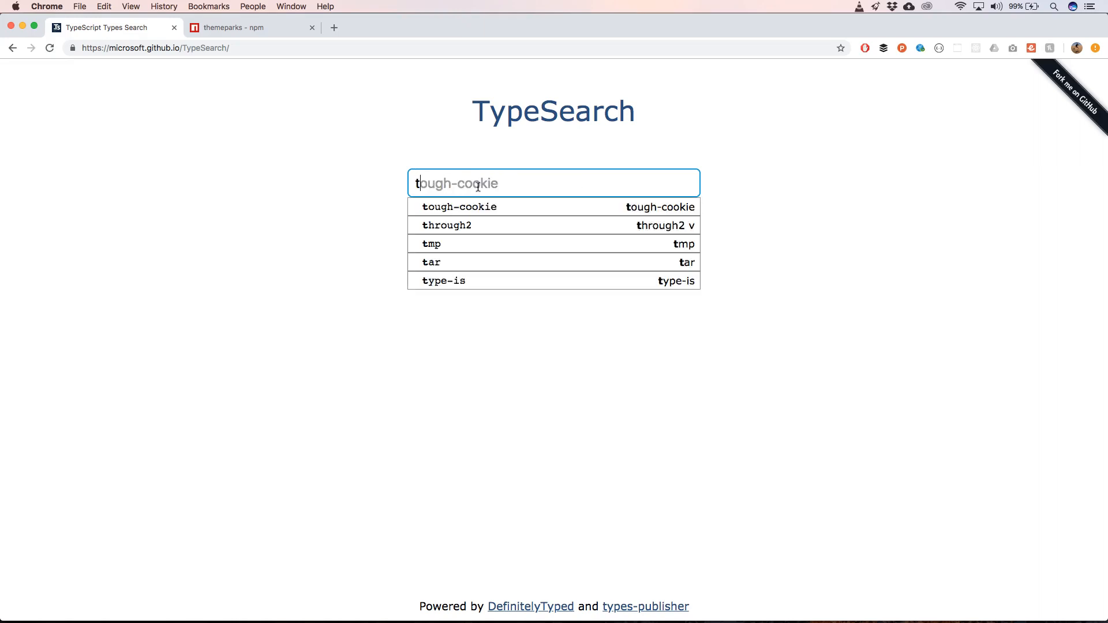
type("hemep")
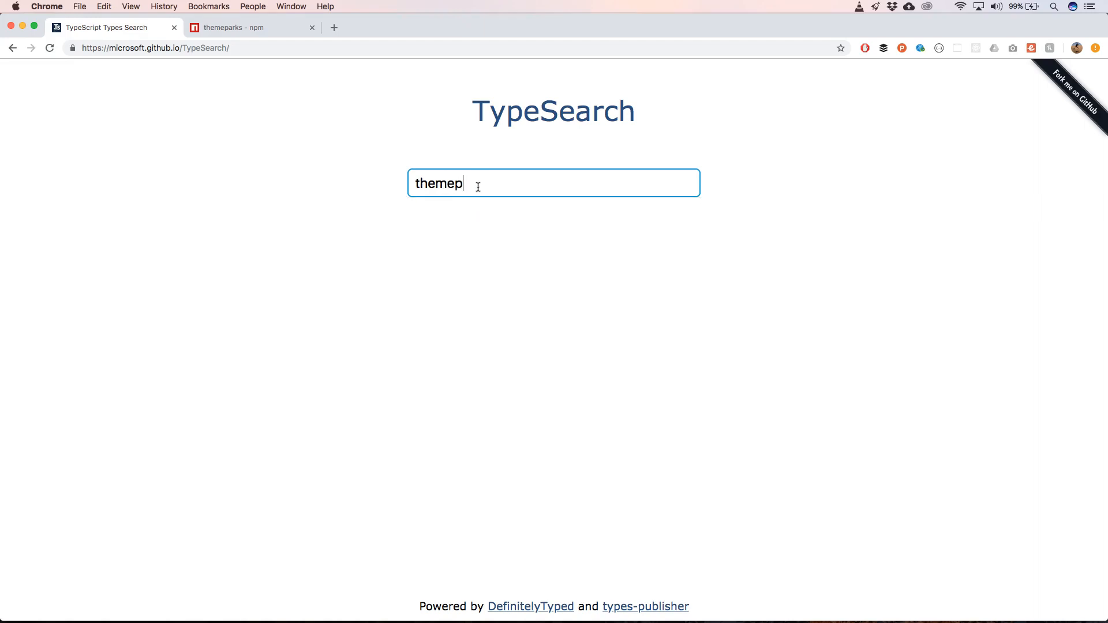
type("arks")
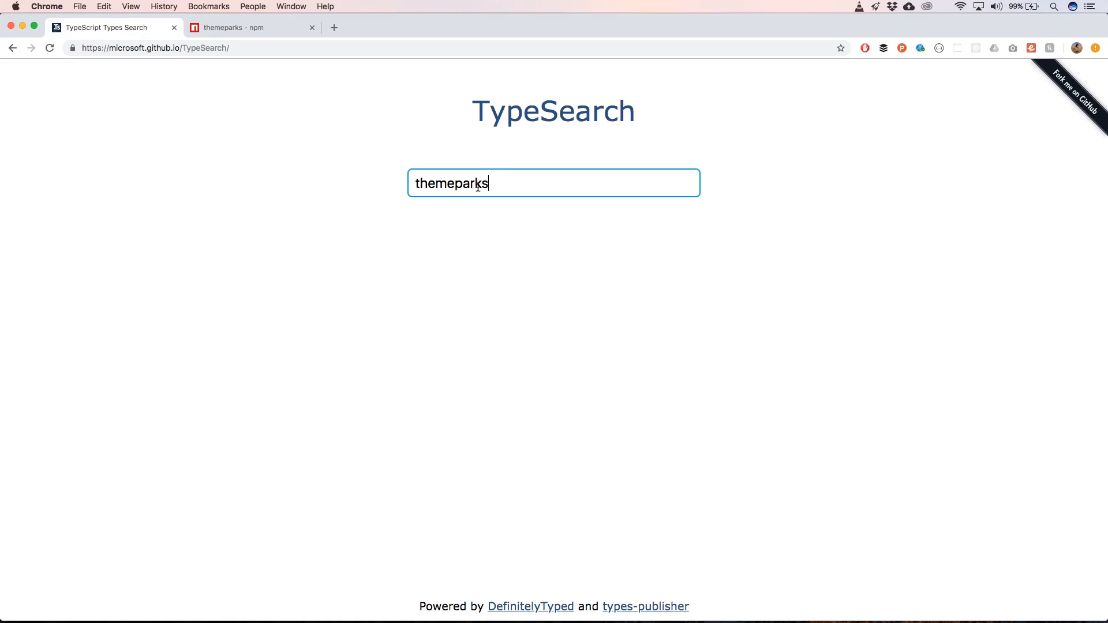
mouse_move(289, 119)
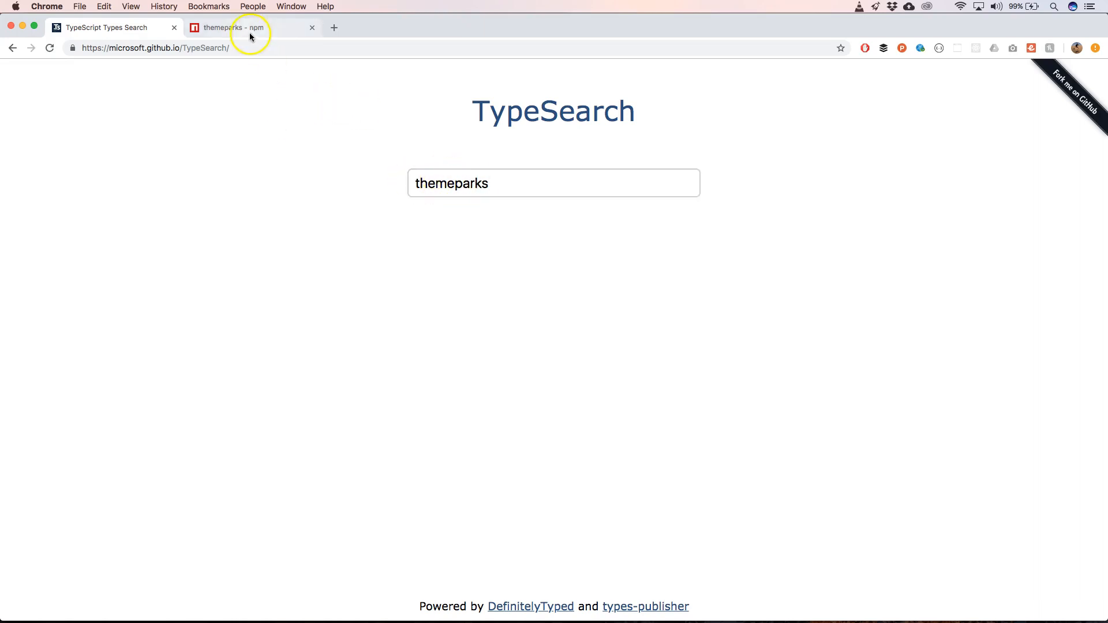
Return to the themeparks npm package page to review its readme and install details
left_click(230, 27)
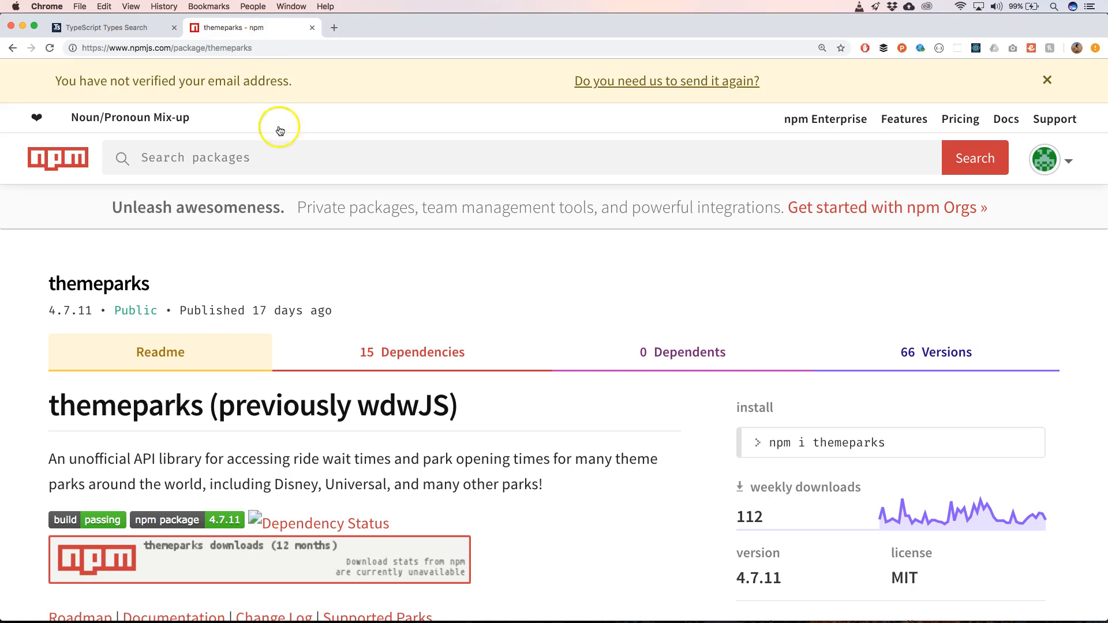
mouse_move(139, 408)
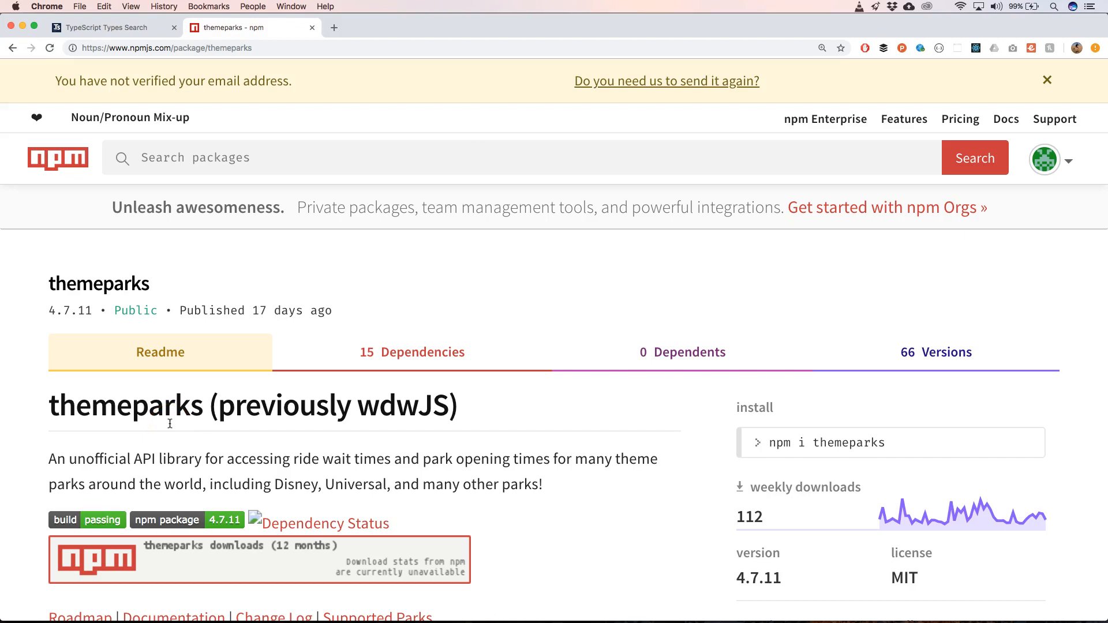
mouse_move(252, 413)
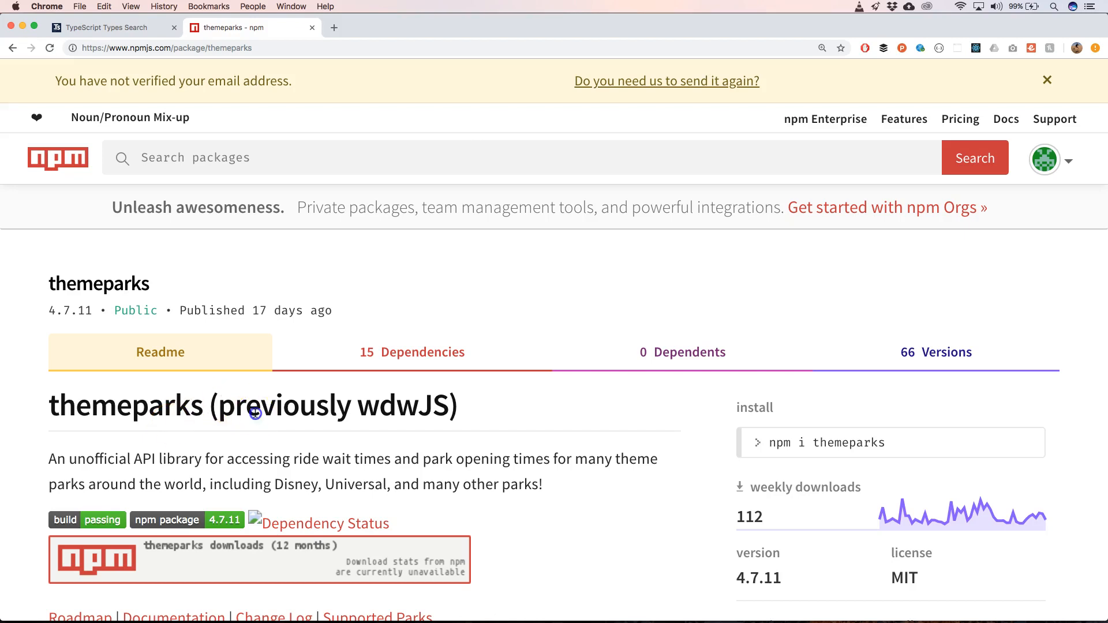
mouse_move(254, 412)
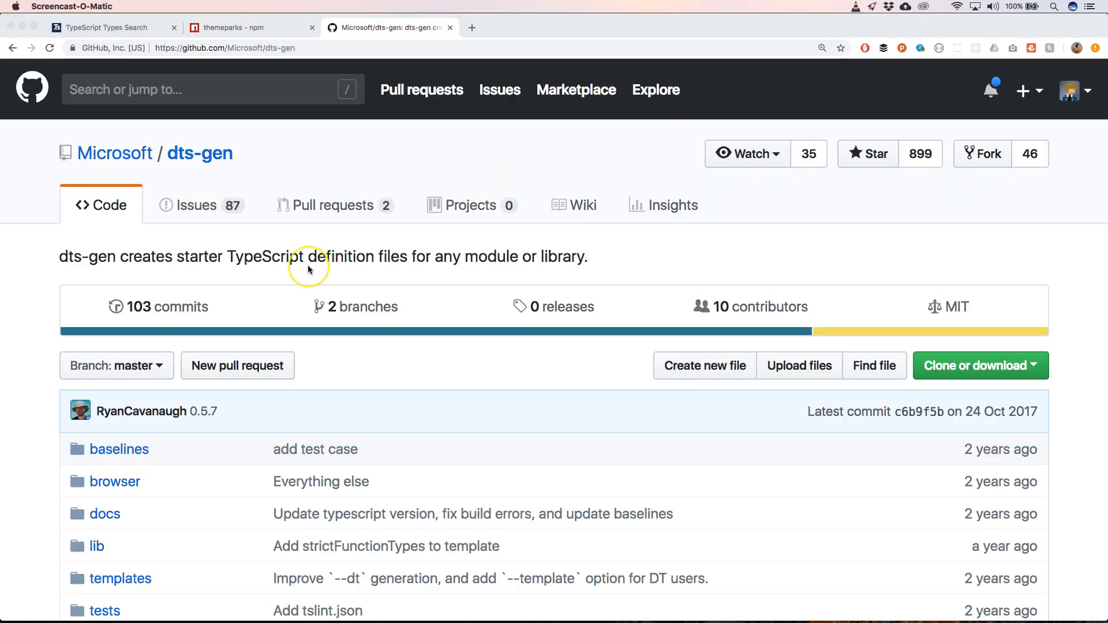
mouse_move(307, 270)
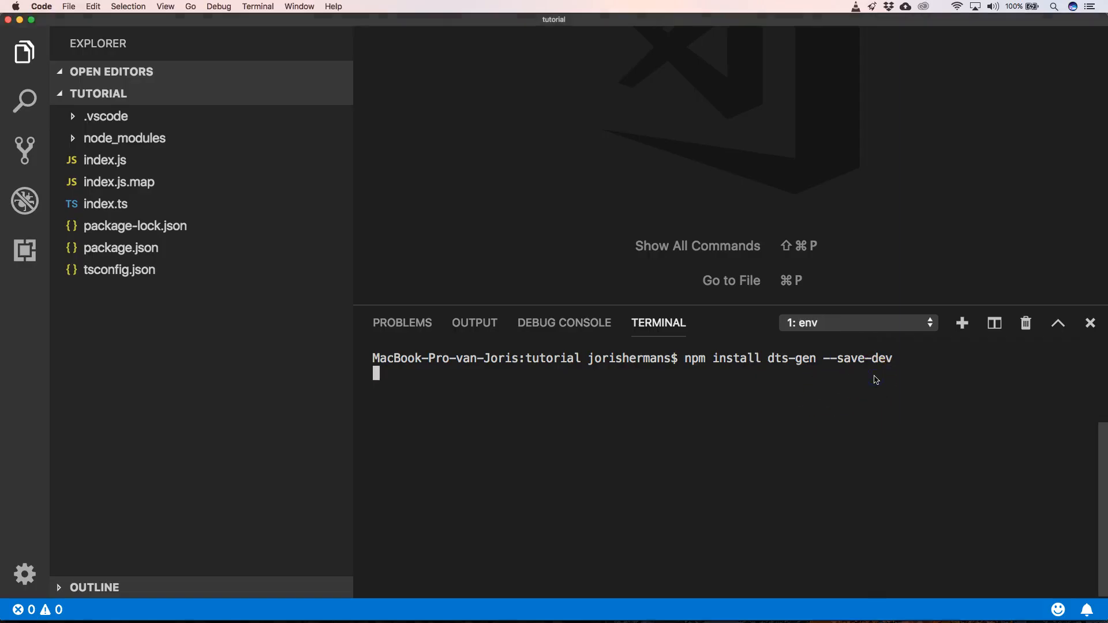
Run 'npm install dts-gen --save-dev' to add dts-gen as a dev dependency
key("Return")
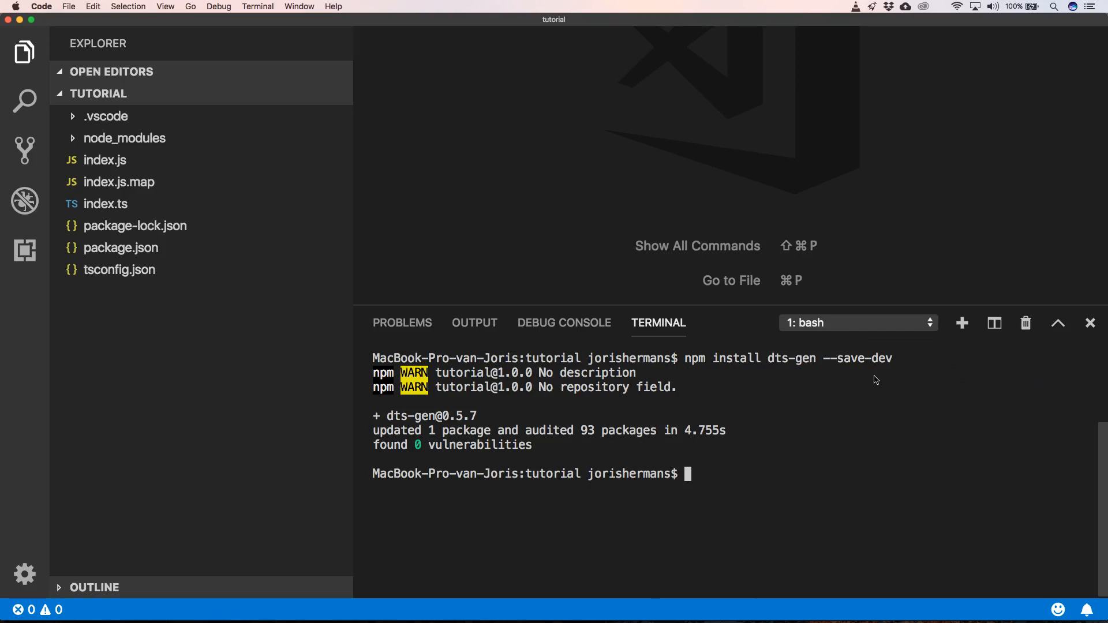
Run 'npm install themeparks --save' to install themeparks 4.7.11
type("n")
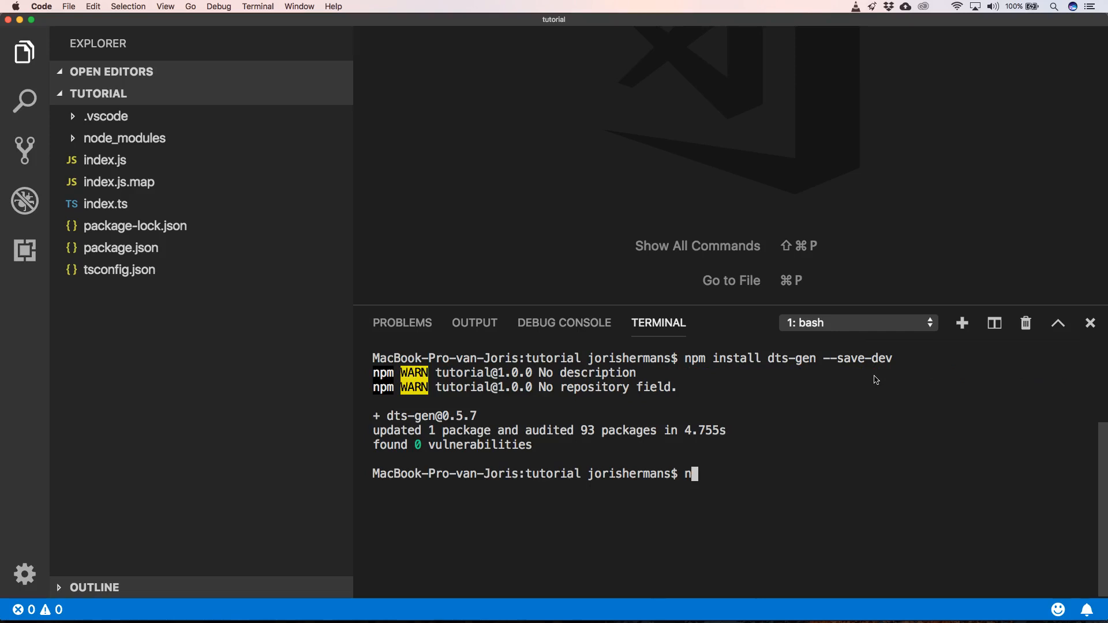
type("pm install")
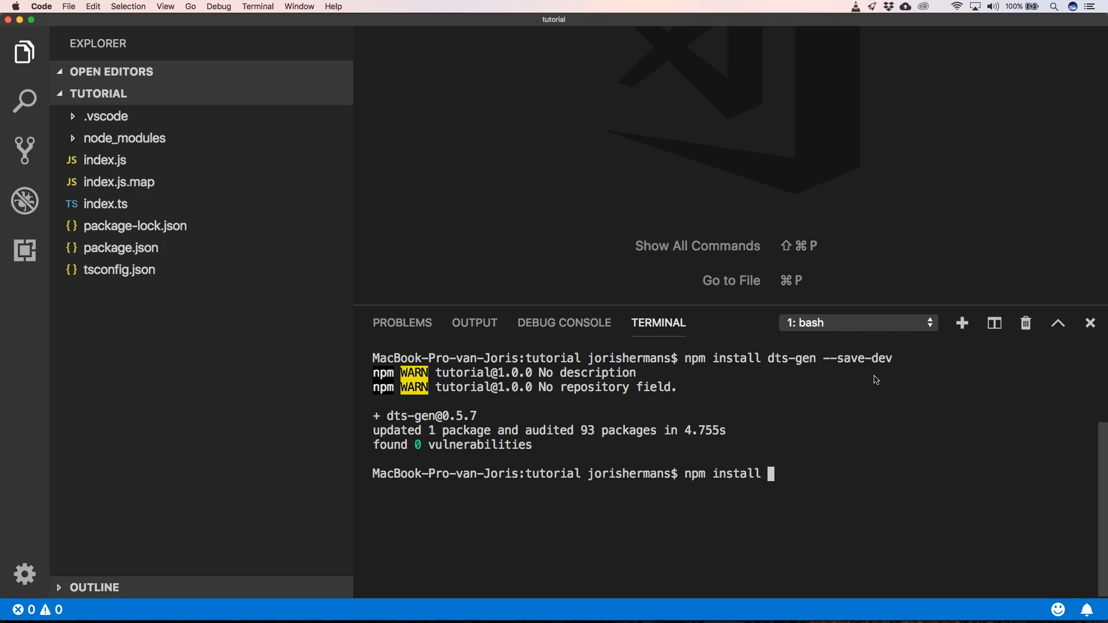
type("t")
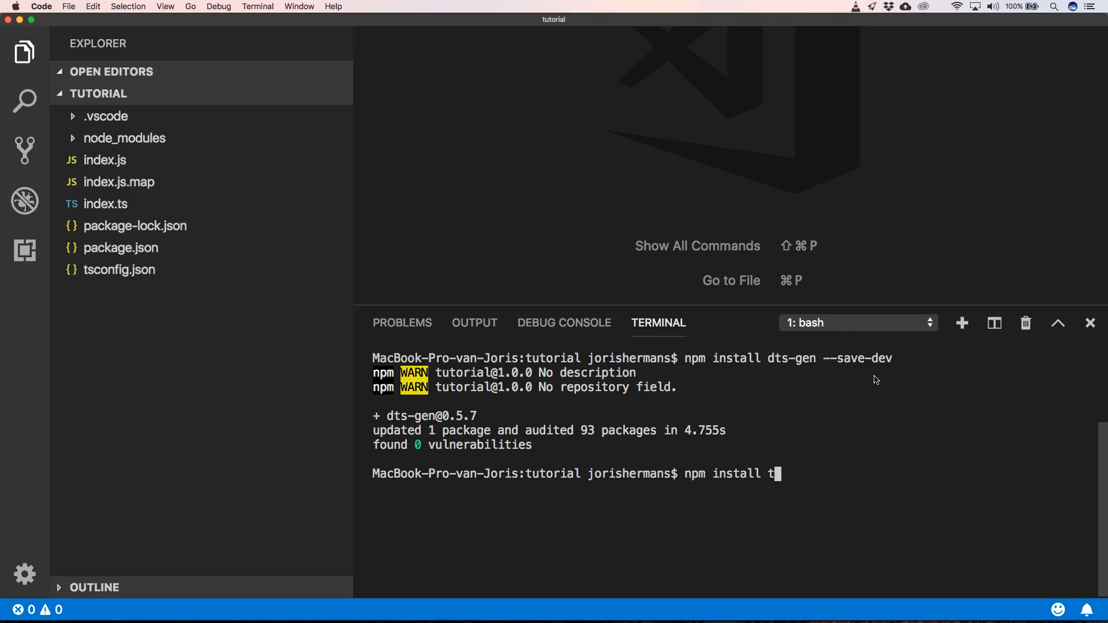
type("hemepa")
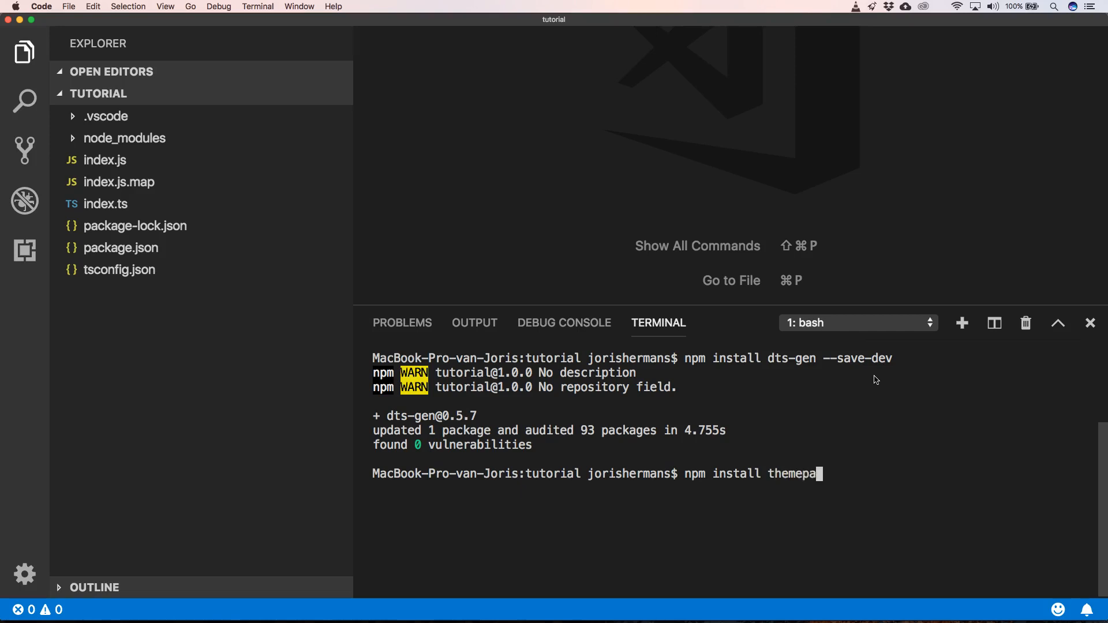
type("rks")
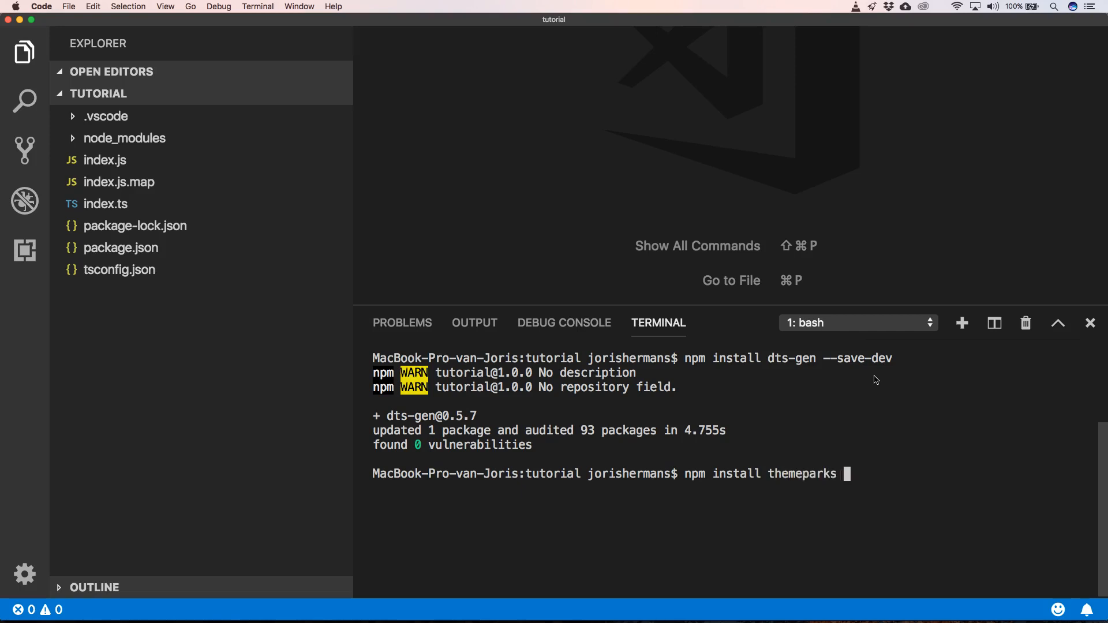
type("--save")
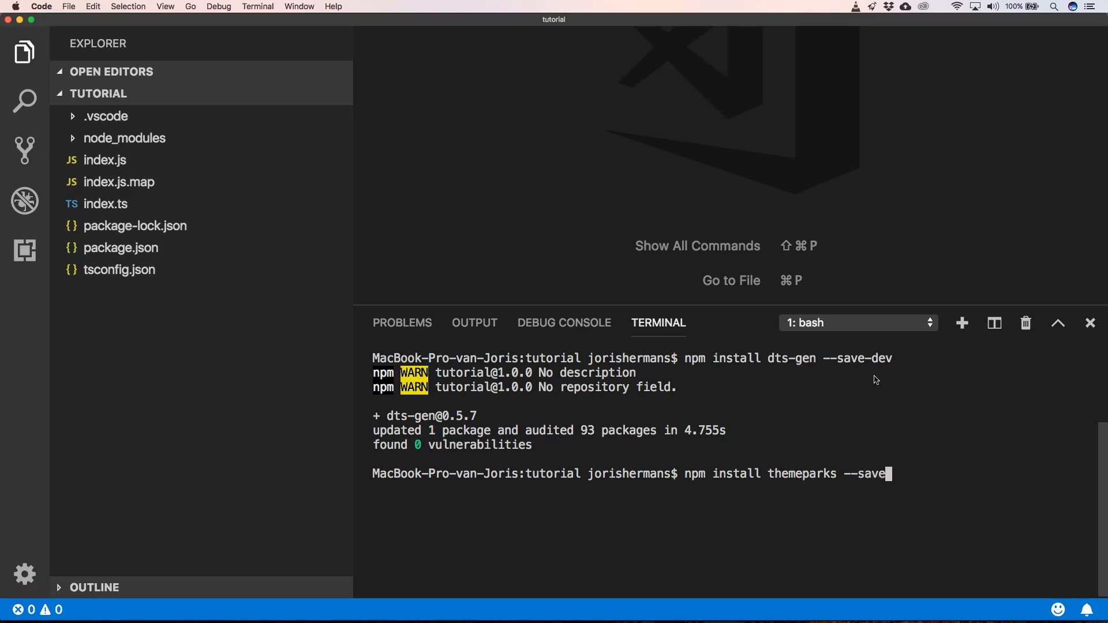
key("Return")
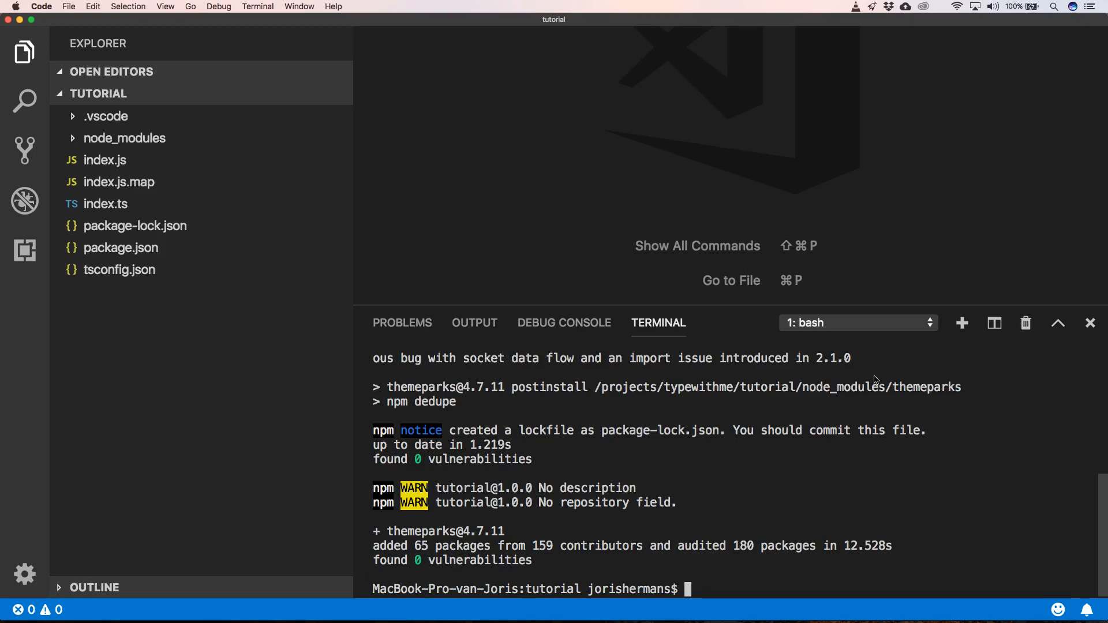
Add 'import themeparks from 'themeparks';' on line 2 of index.ts, save and close it
left_click(105, 203)
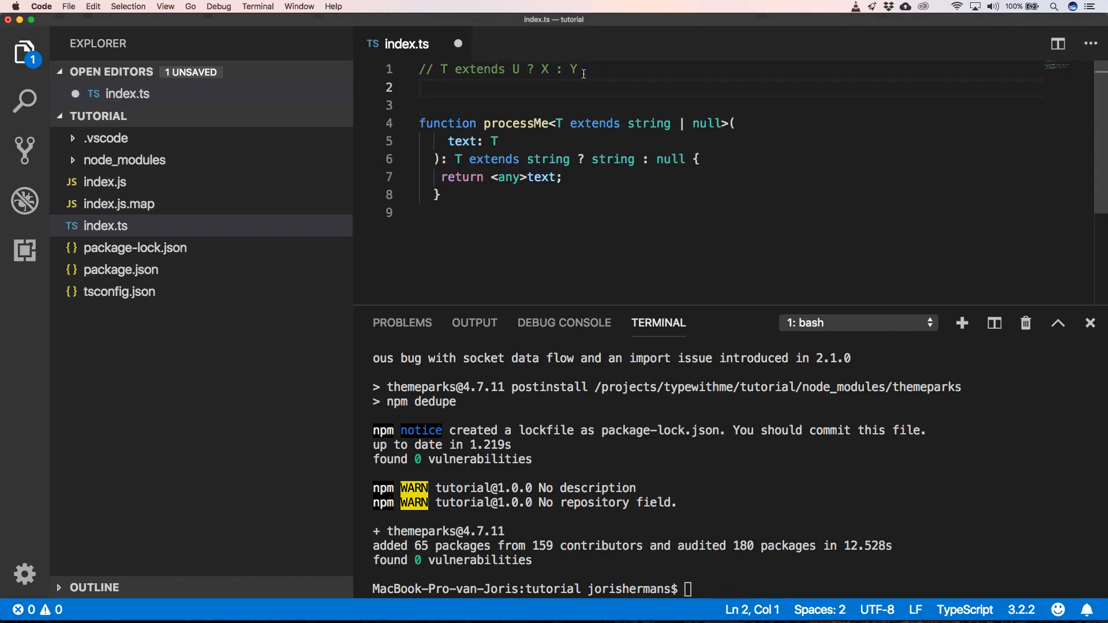
type("import t")
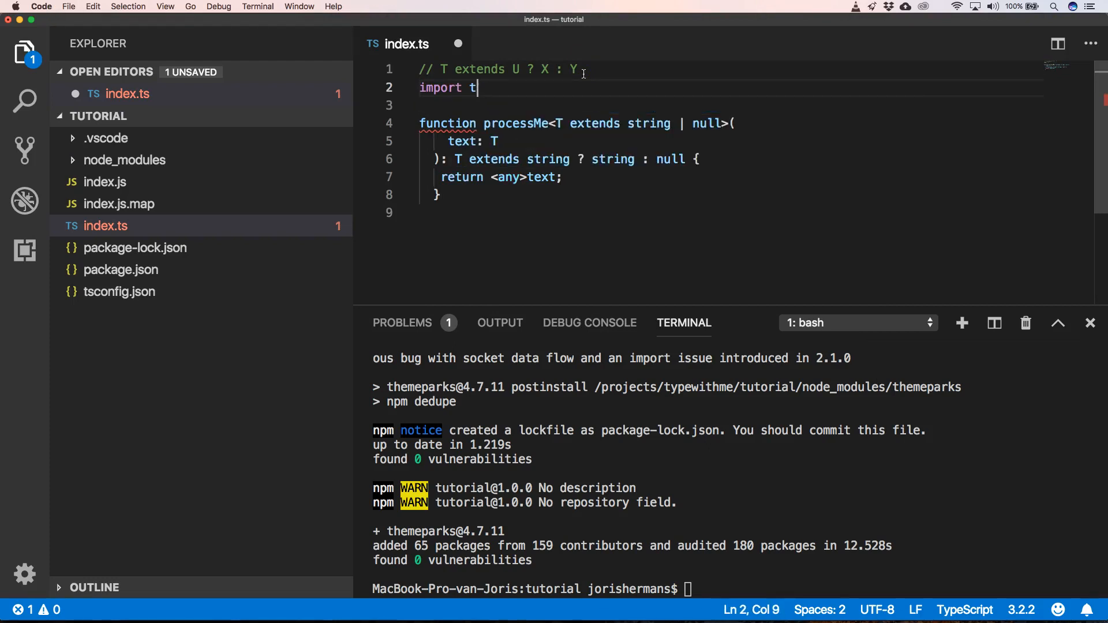
type("hemeparks")
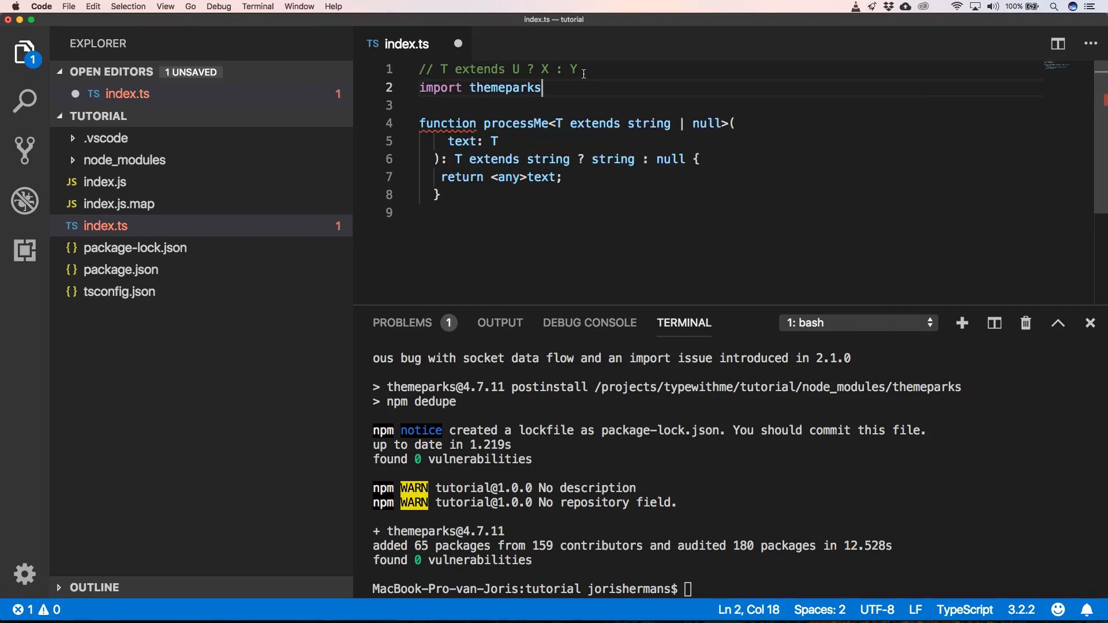
type("from 'themeparks")
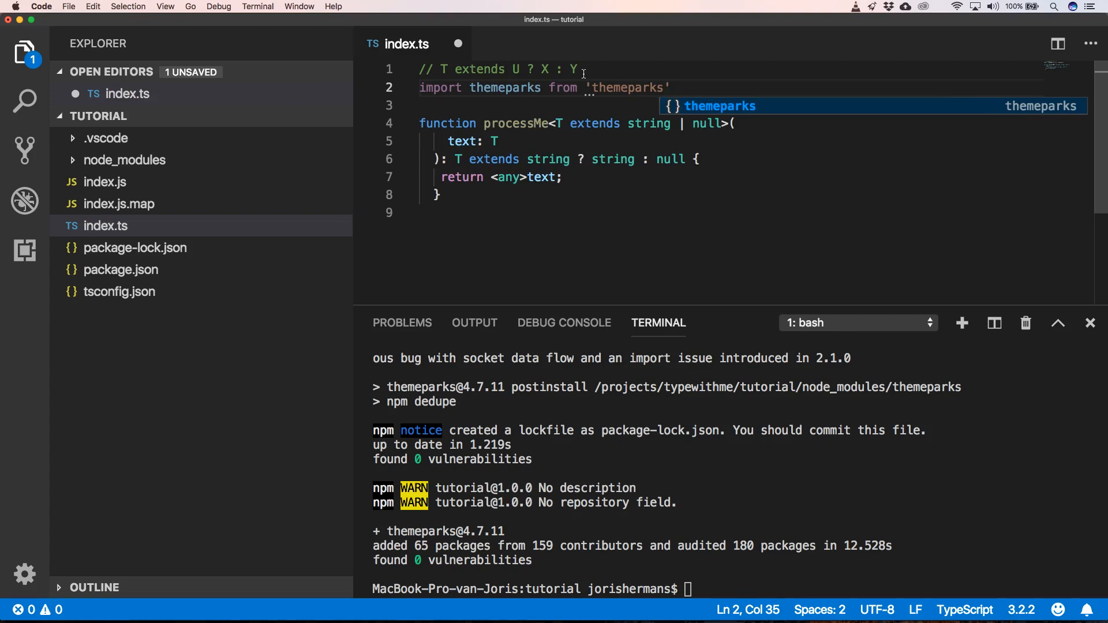
type(";")
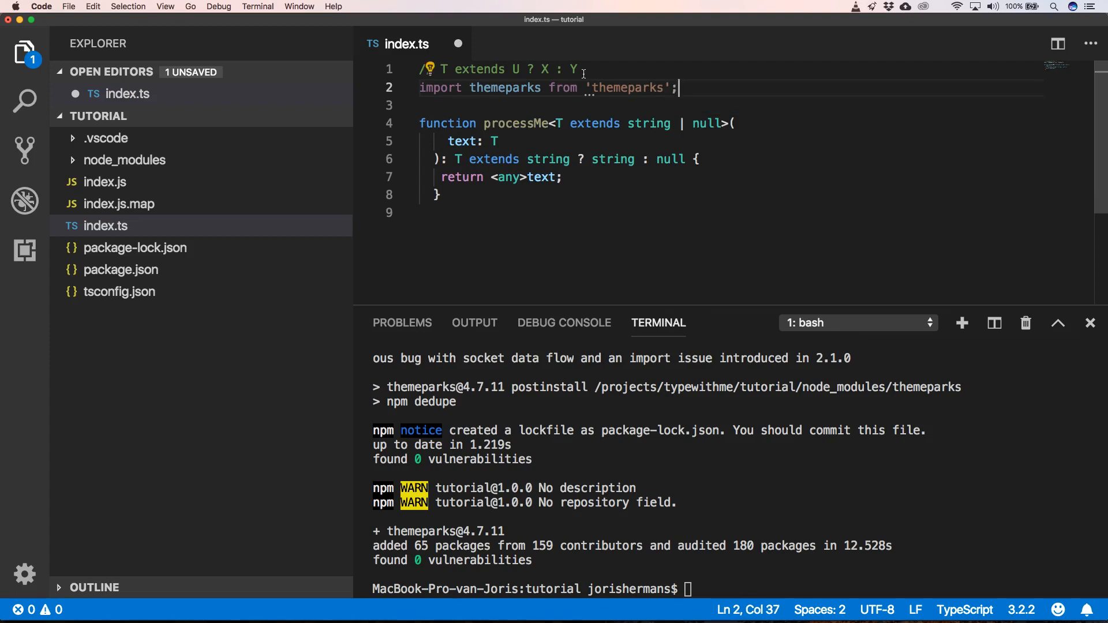
mouse_move(590, 88)
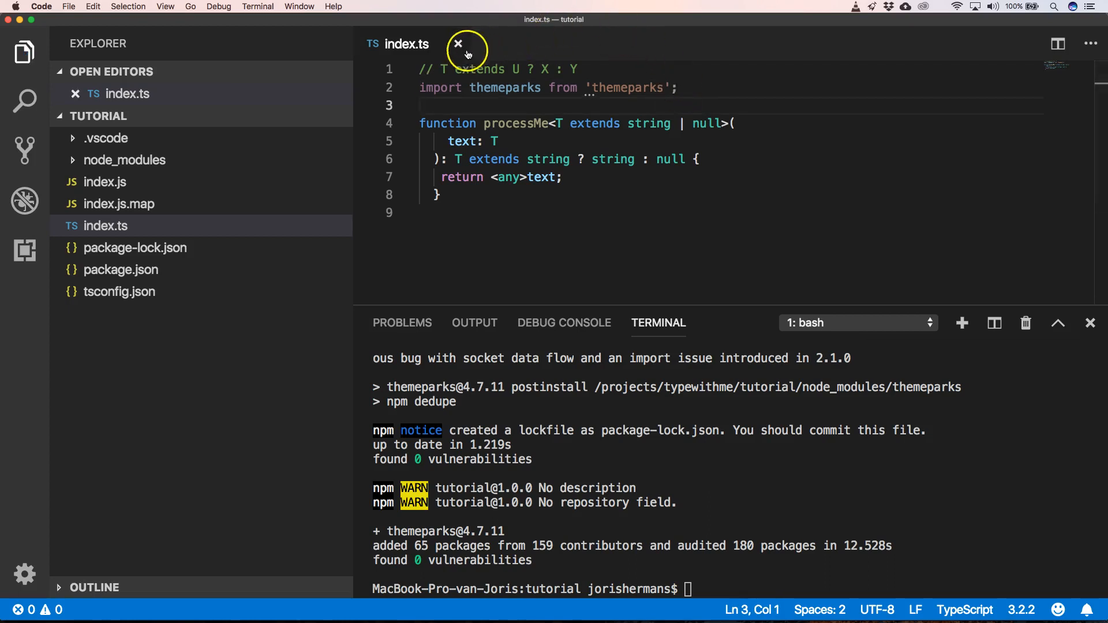
left_click(457, 44)
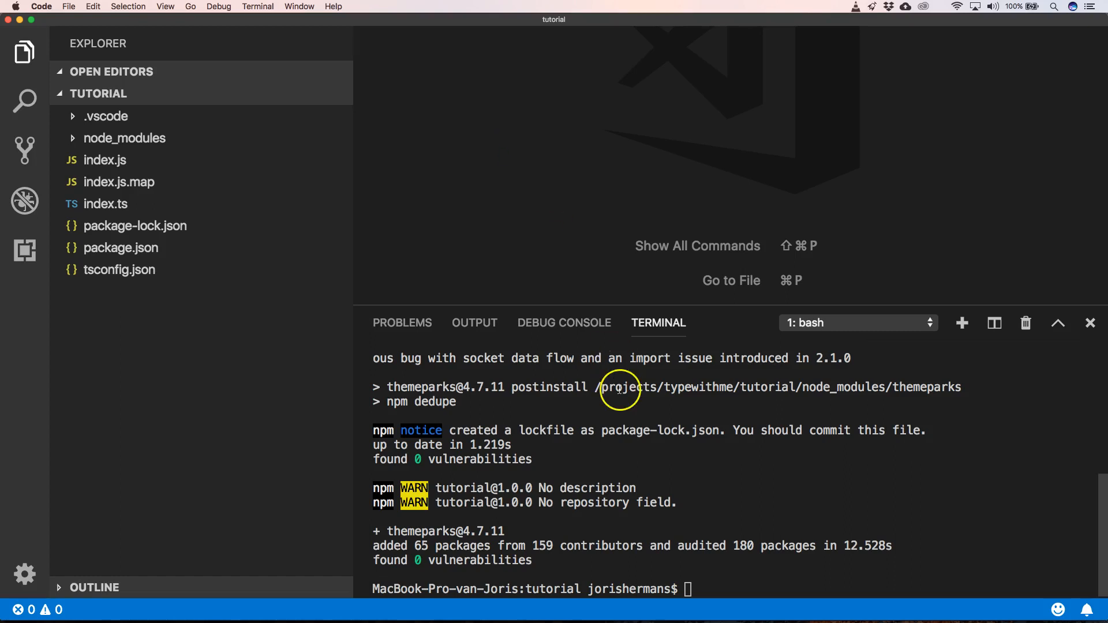
mouse_move(686, 504)
type("./node_modules/.bin/dts-gen -m themeparks -d themeparks -o")
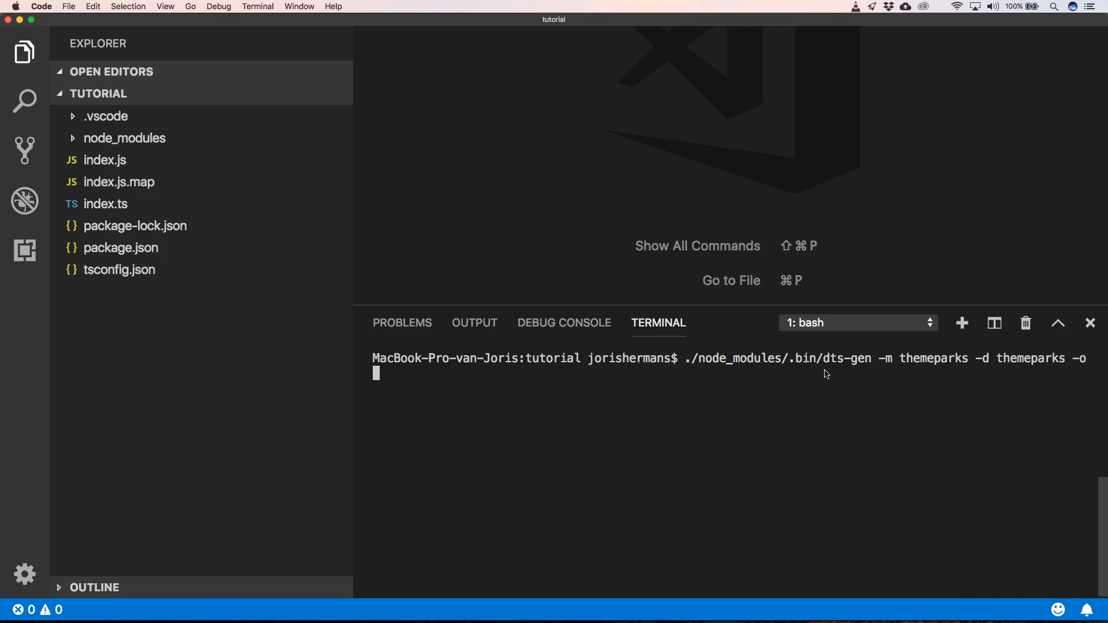
Run dts-gen for themeparks, then create a types/themeparks folder after it crashes
key("Return")
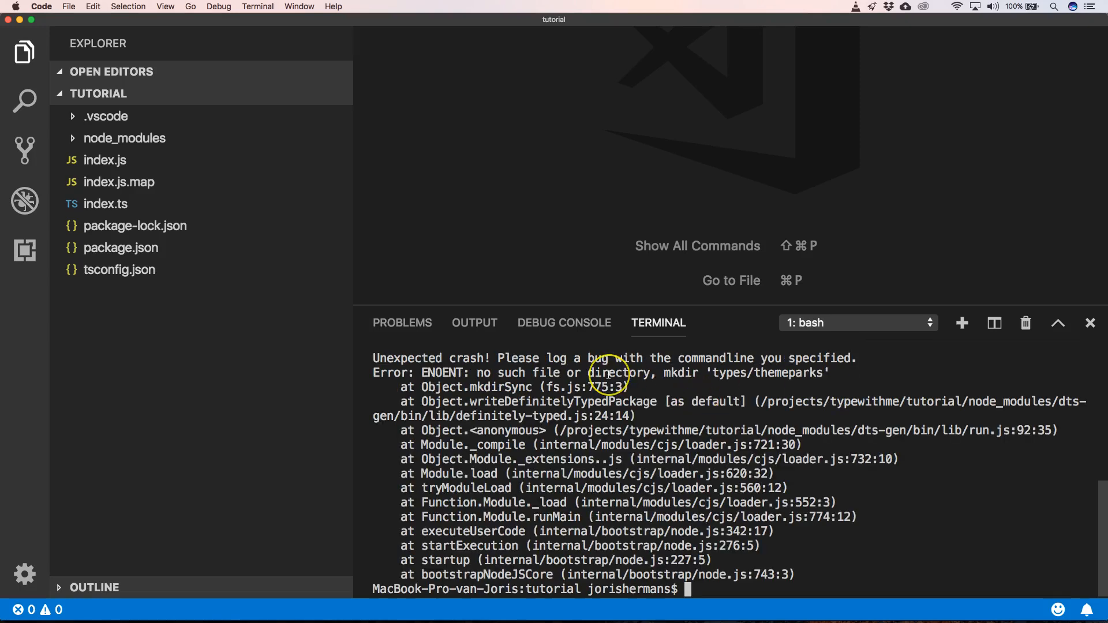
mouse_move(609, 373)
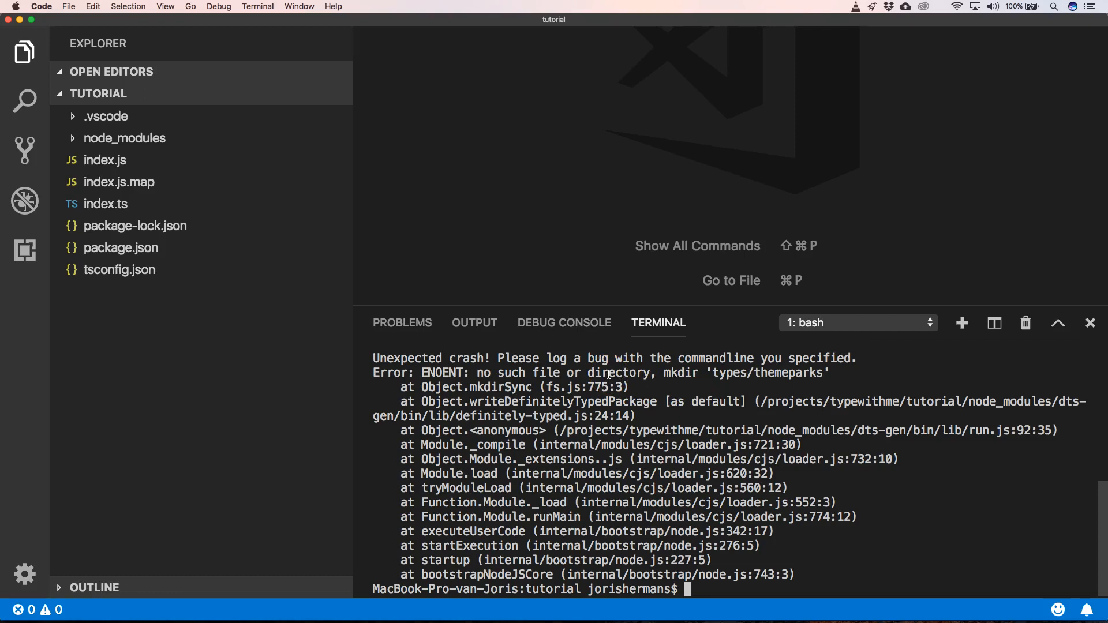
mouse_move(237, 205)
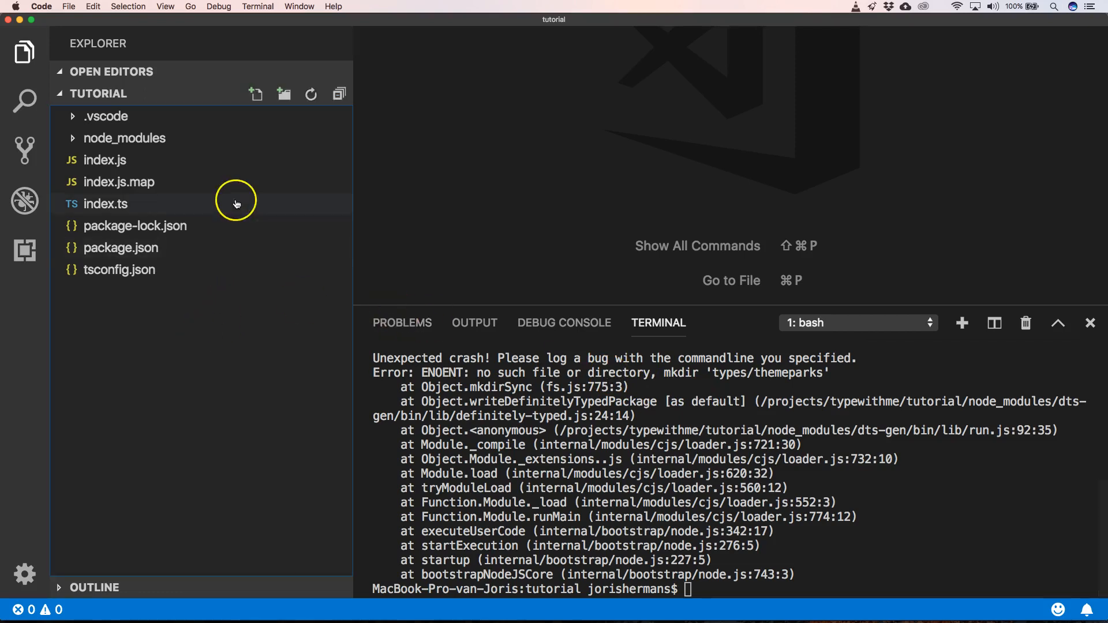
left_click(284, 94)
type("types/themeparks")
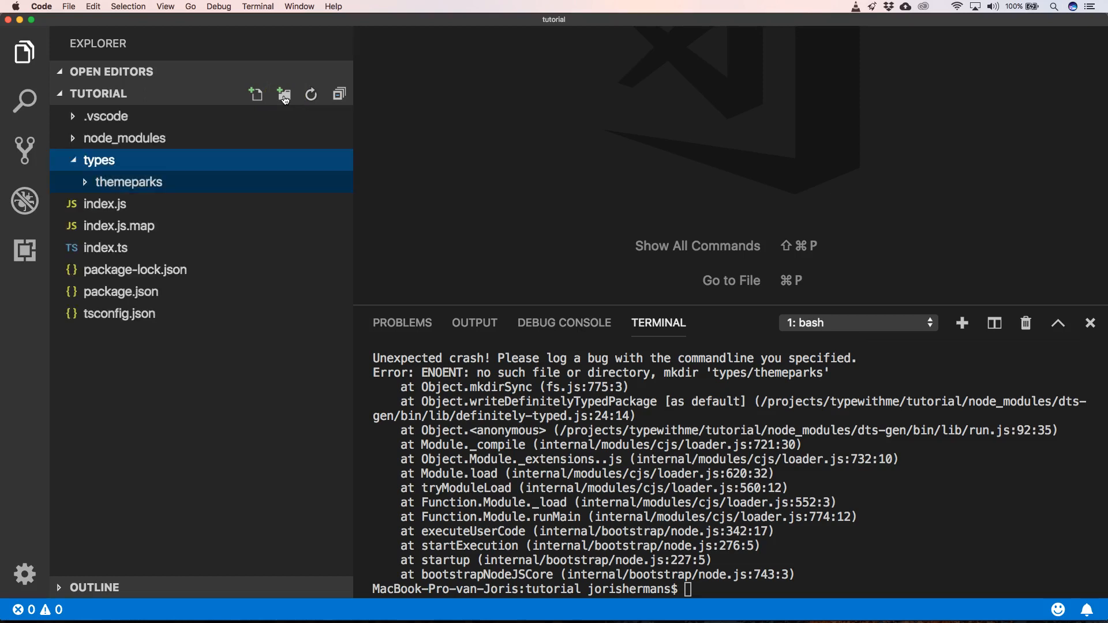
mouse_move(777, 560)
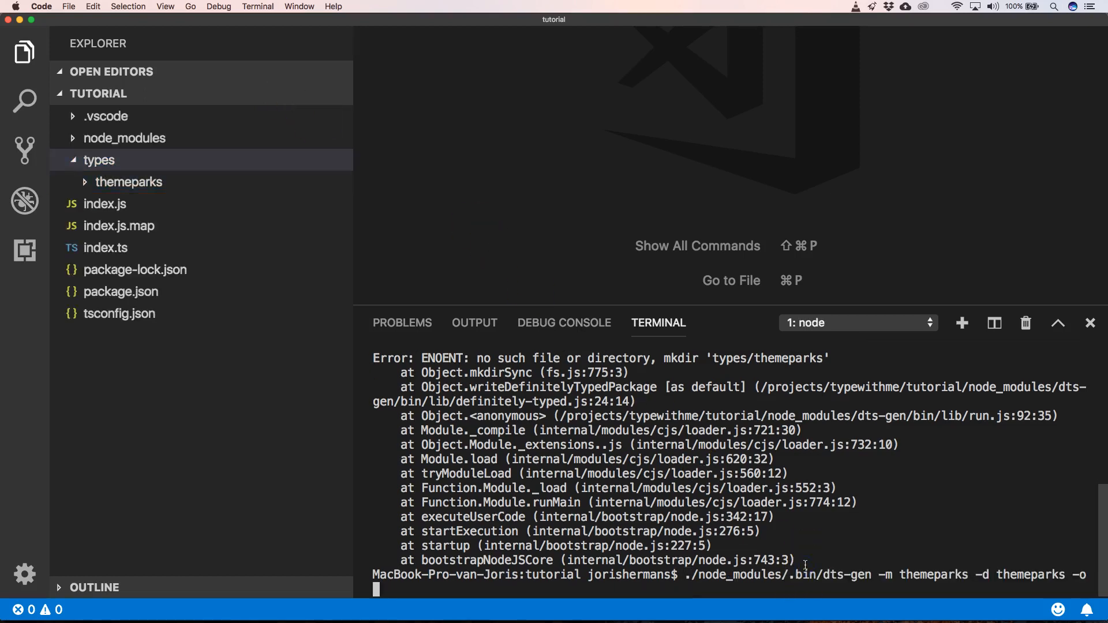
mouse_move(729, 612)
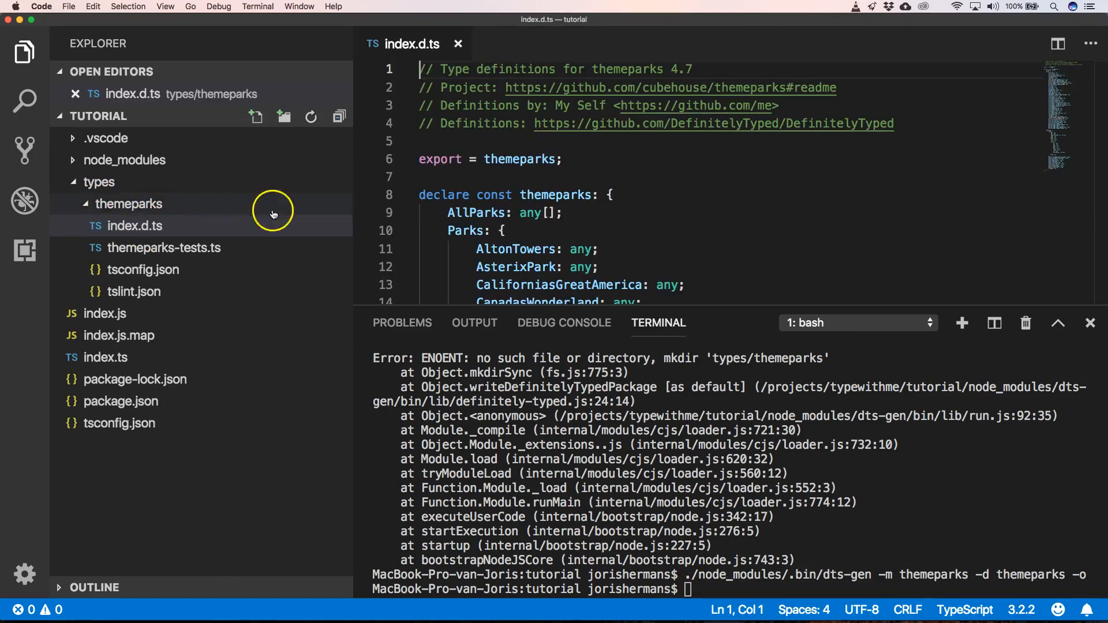
mouse_move(461, 195)
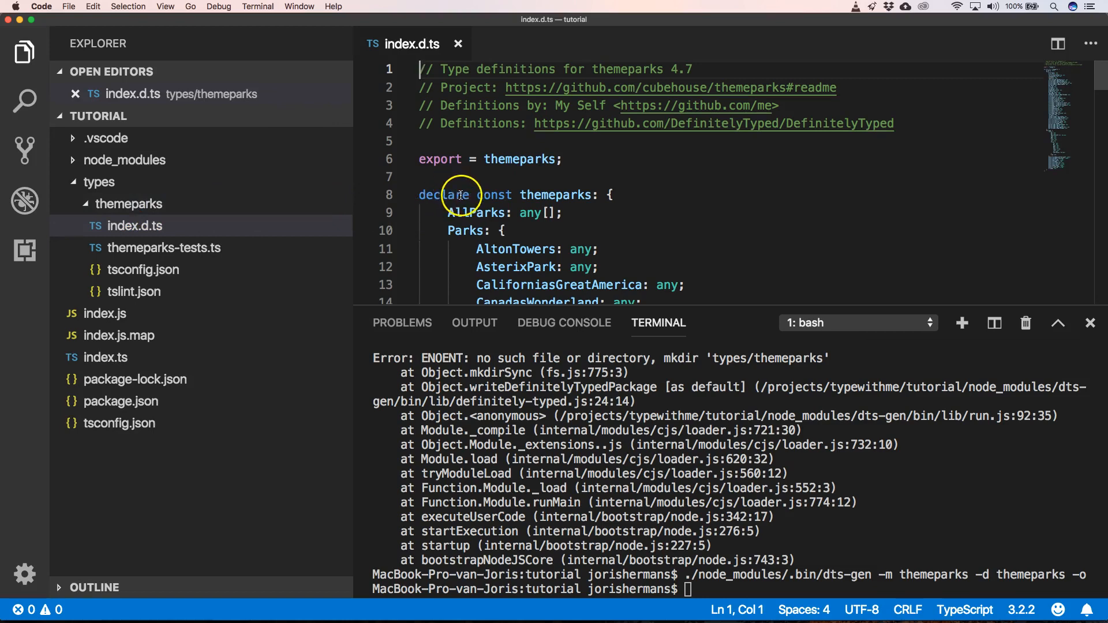
mouse_move(559, 195)
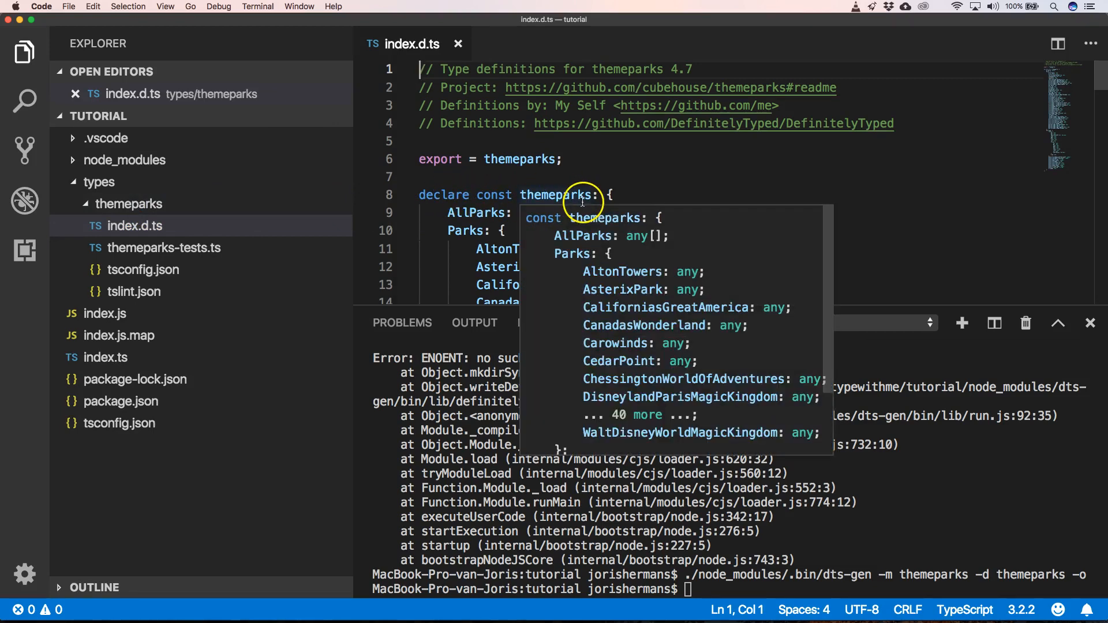
Review the generated index.d.ts declarations, then reopen index.ts to check the import
left_click(573, 176)
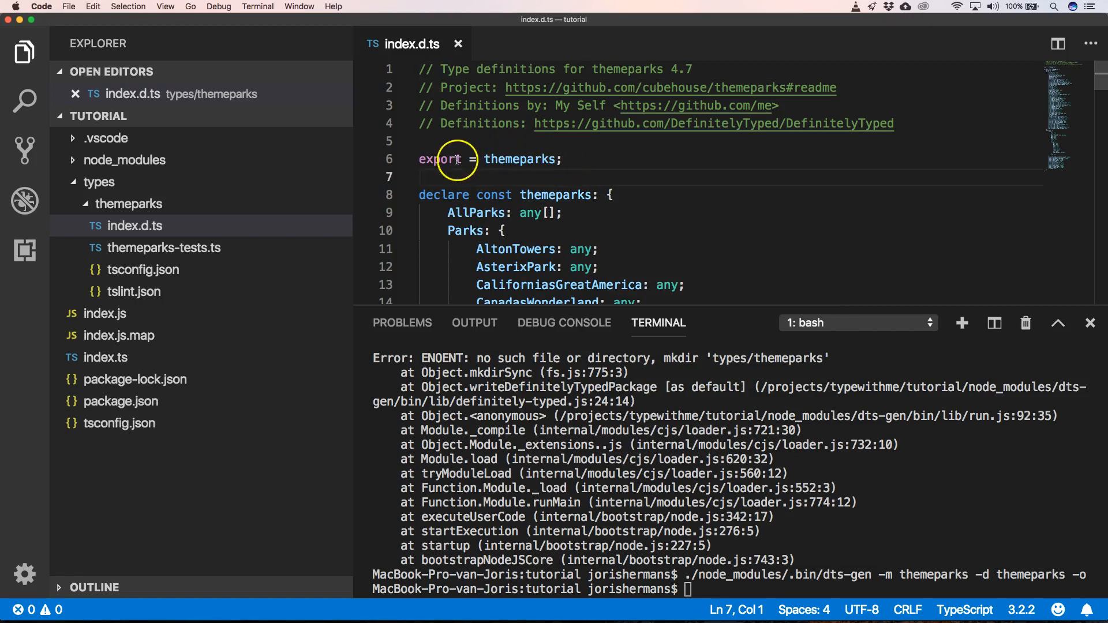
mouse_move(522, 160)
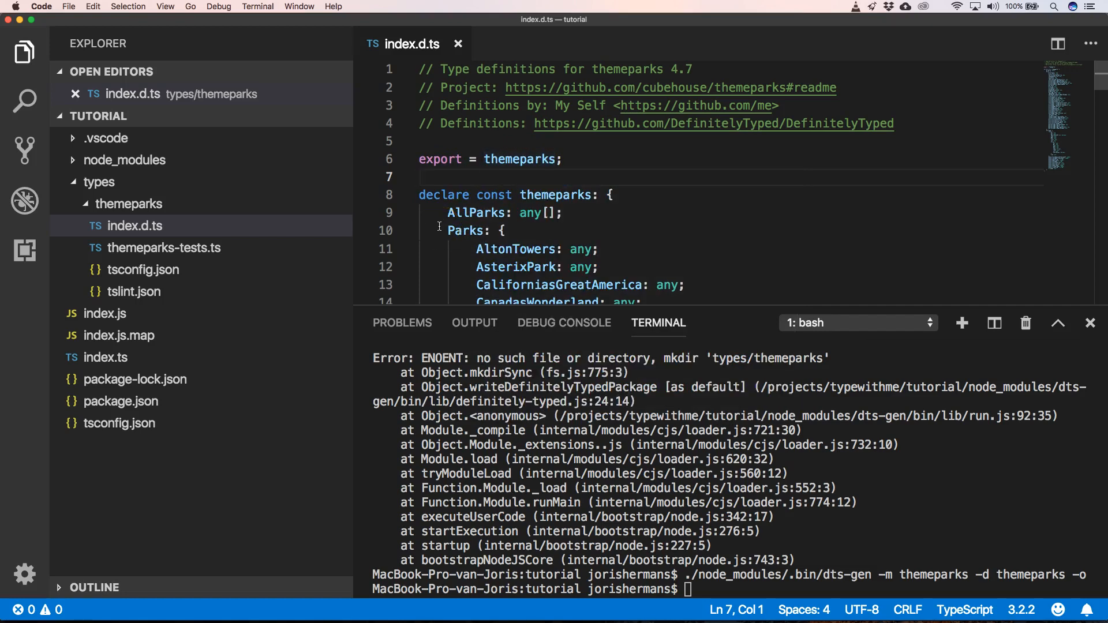
mouse_move(106, 357)
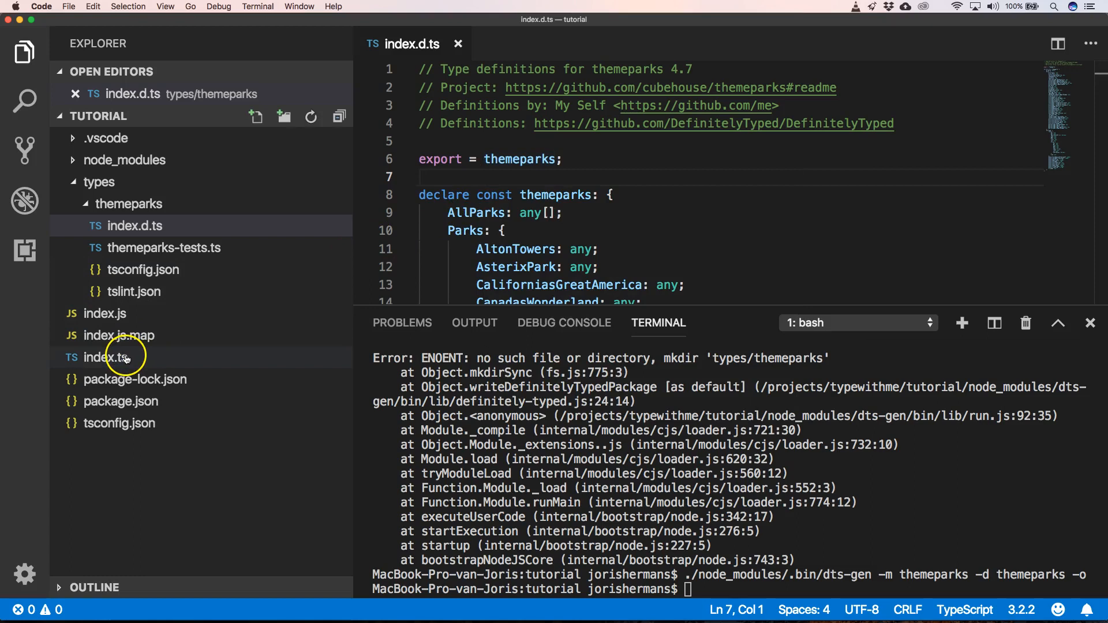
left_click(106, 357)
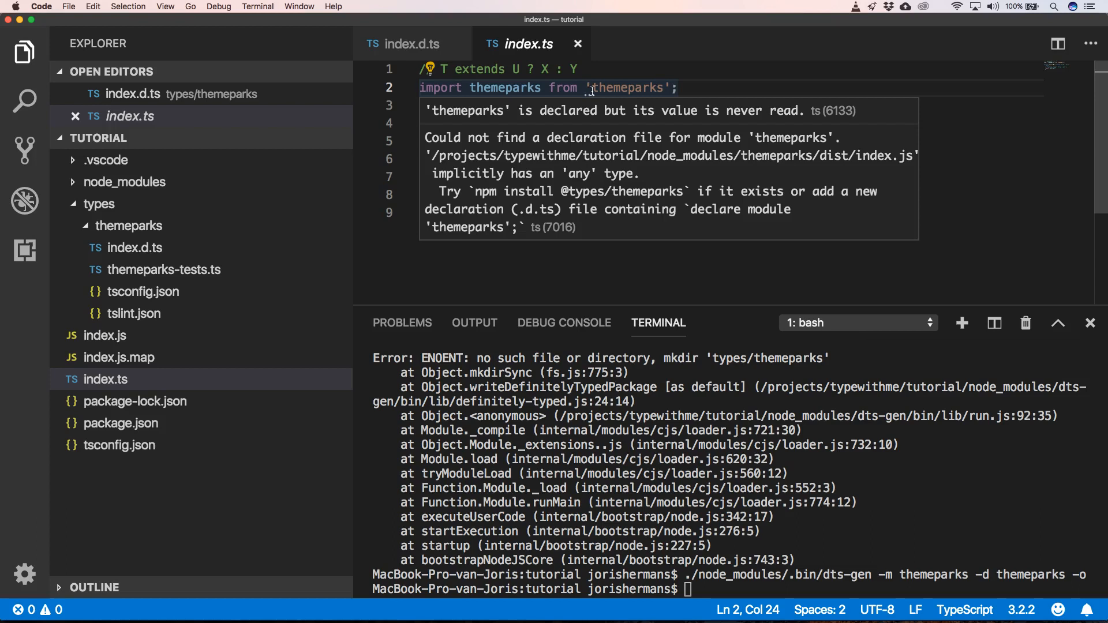
left_click(119, 445)
type("\"typeRoots\": [\"./types\", \"./node_modules/\"]")
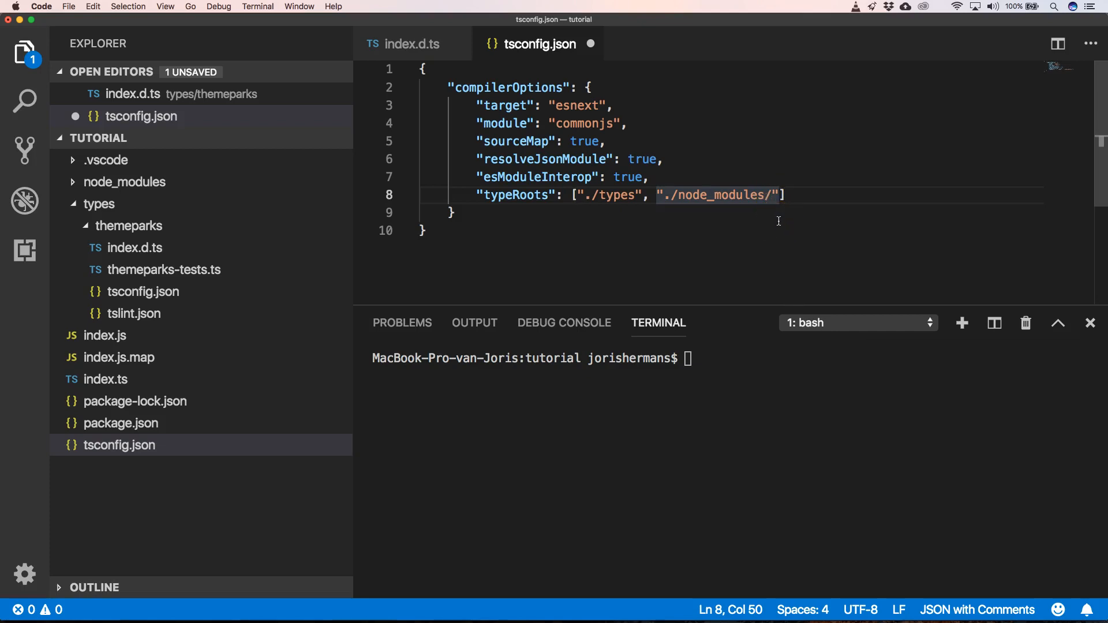
left_click(770, 195)
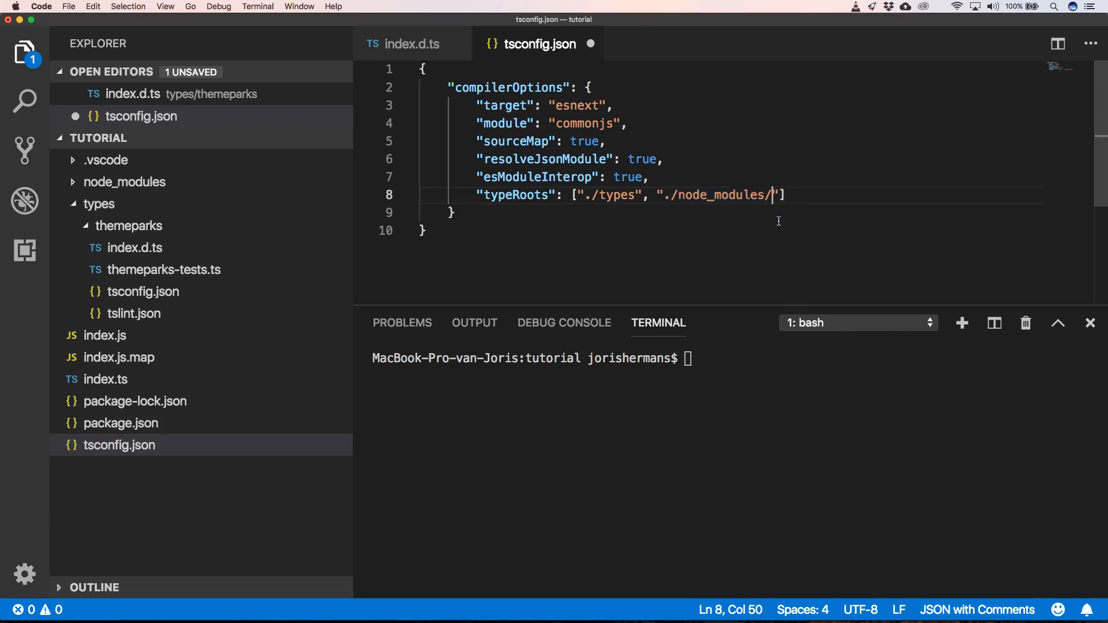
type("@types")
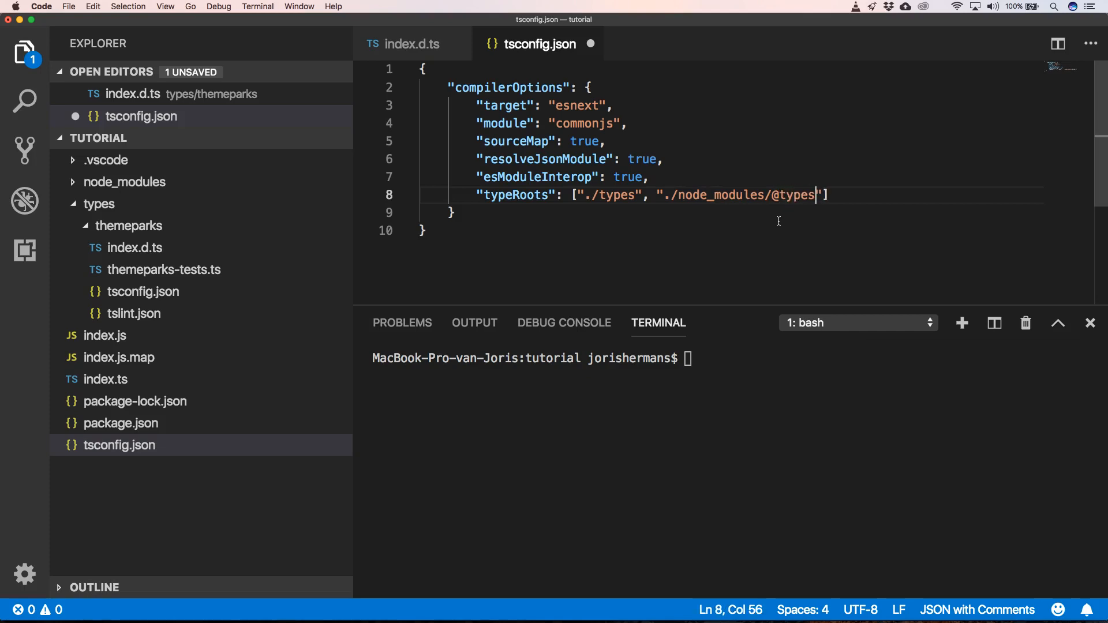
type("/")
type("\"")
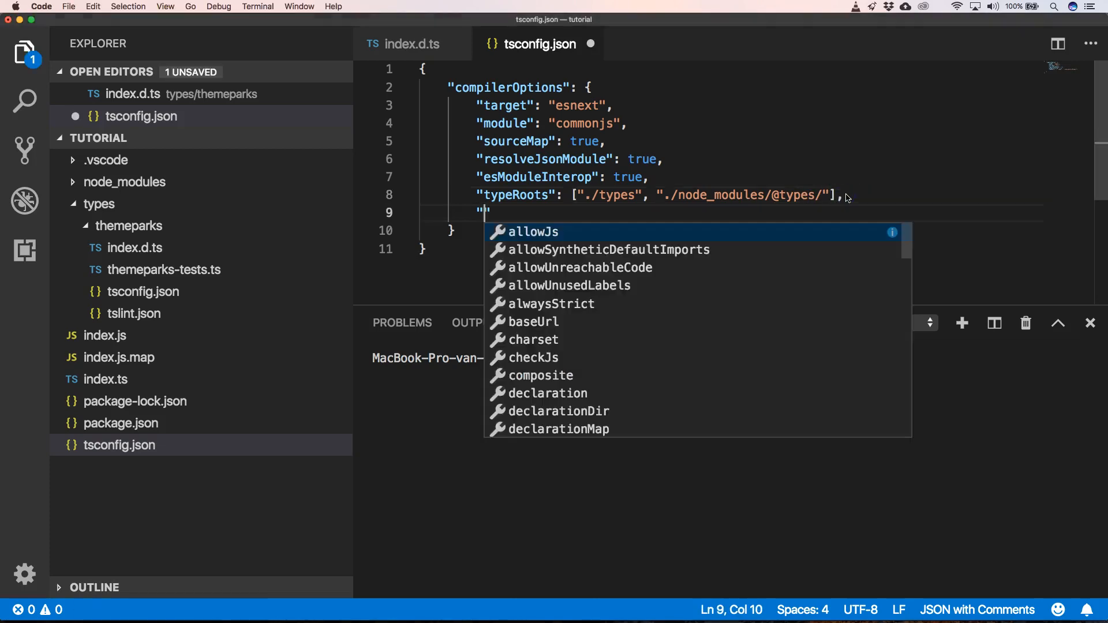
Add "types": ["themeparks"] to tsconfig's compilerOptions
type("types")
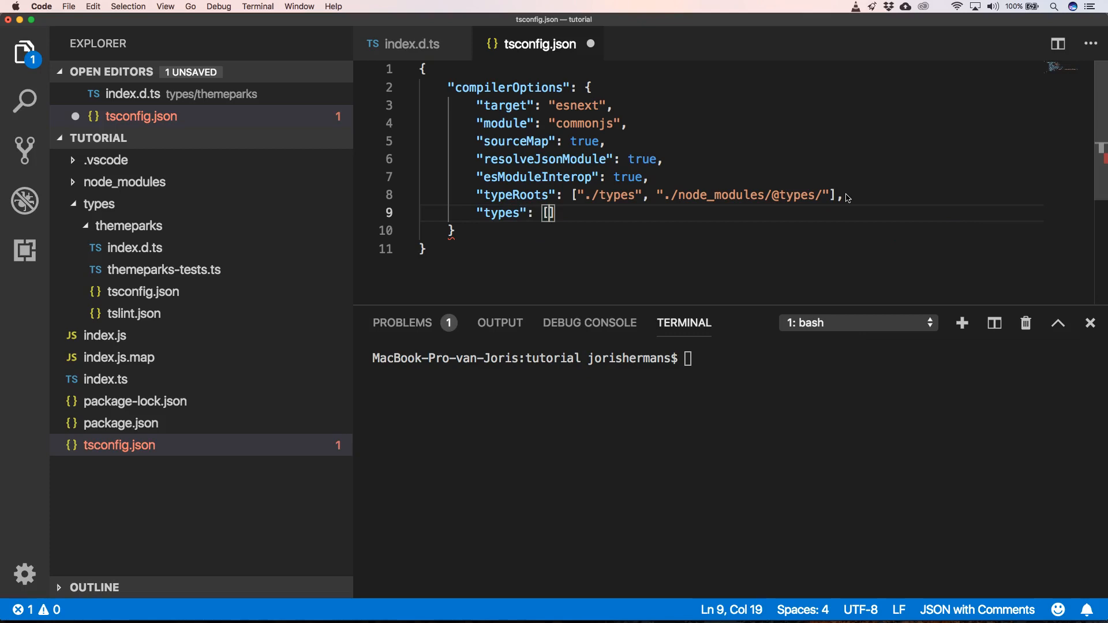
type("[\"")
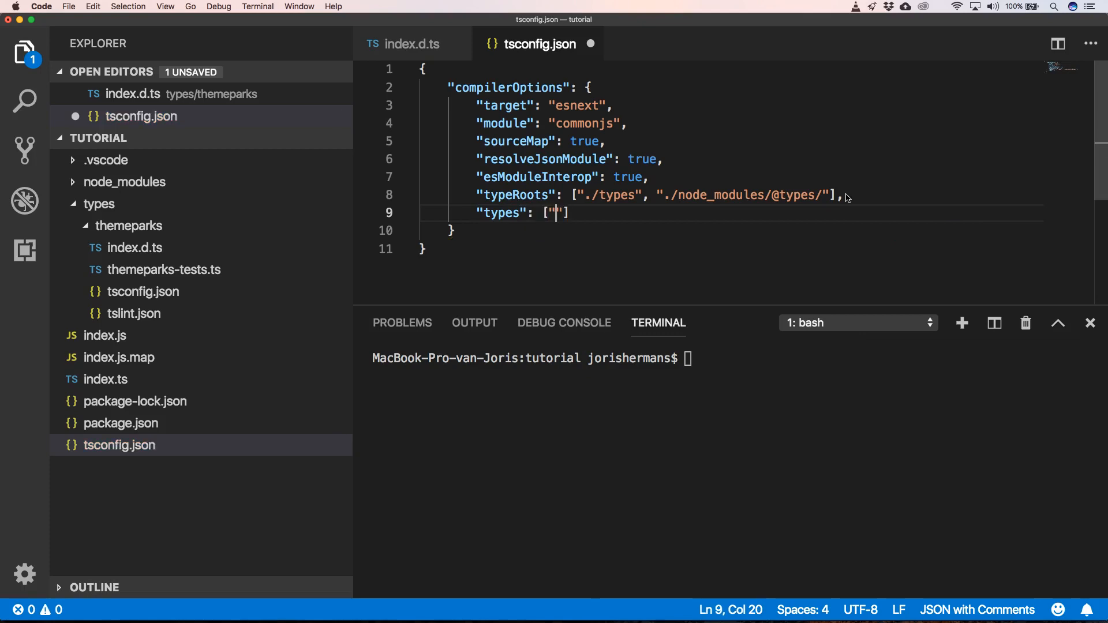
type("theme")
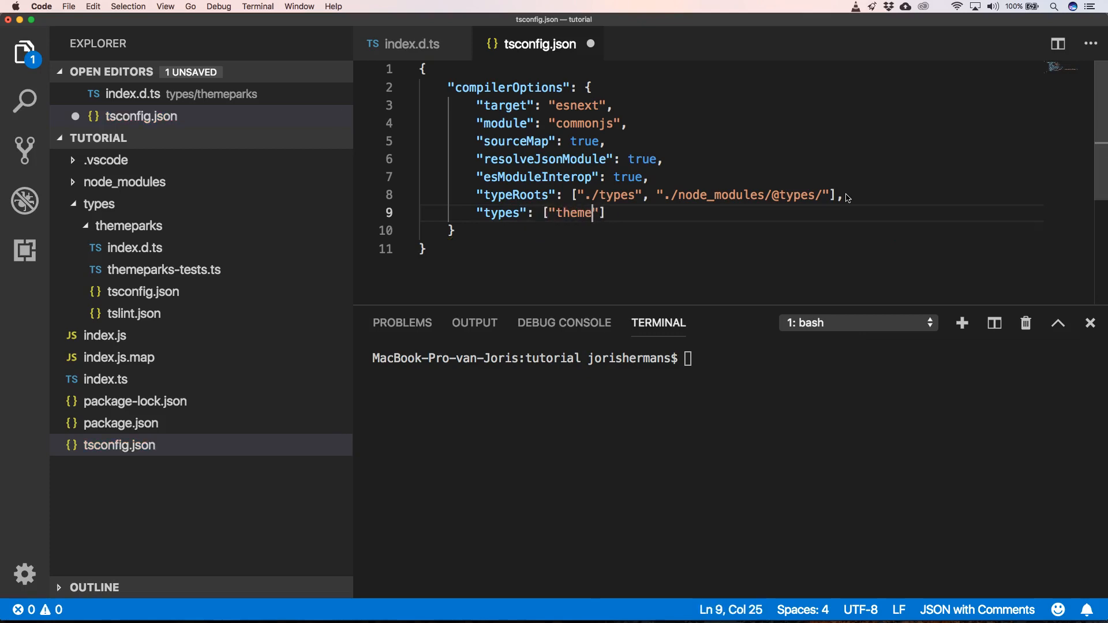
type("parks")
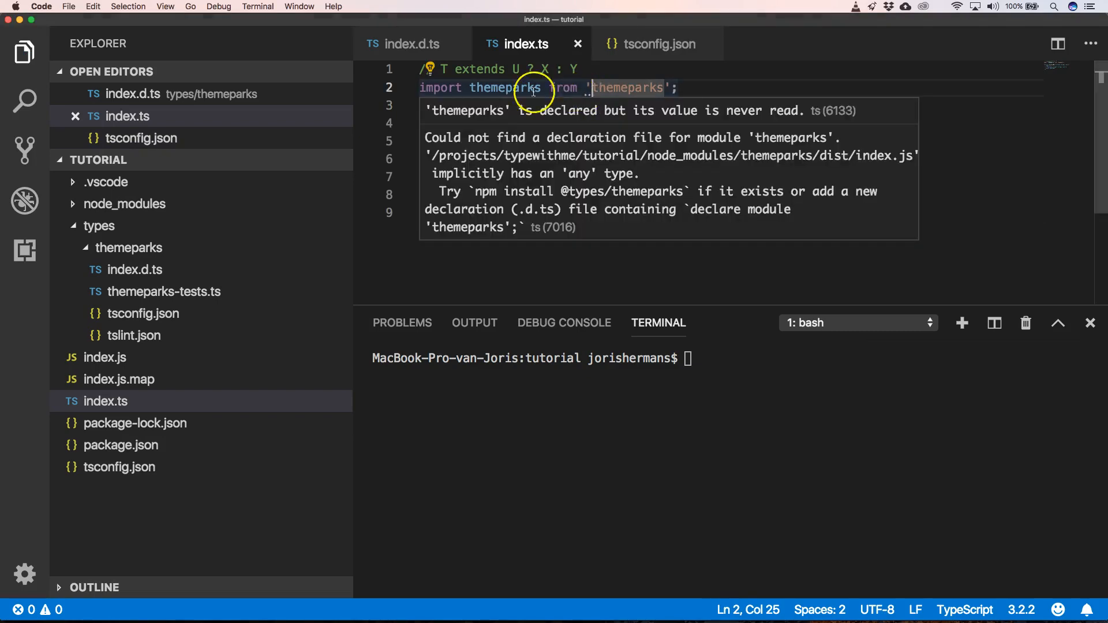
Recheck the import in index.ts, then return to tsconfig.json to add baseUrl and paths
left_click(431, 71)
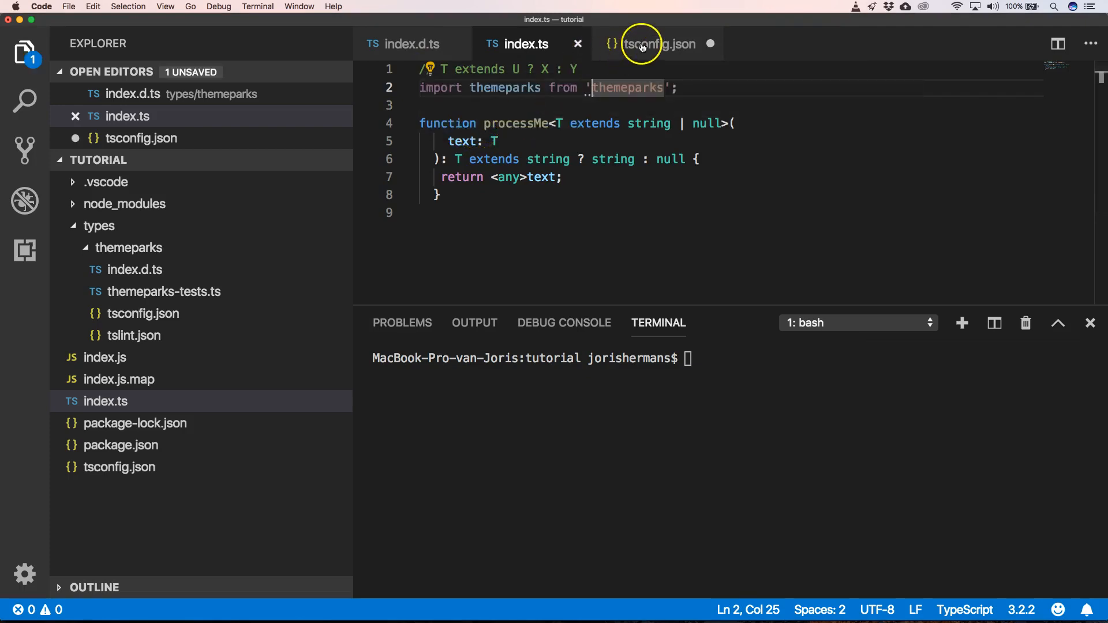
left_click(656, 44)
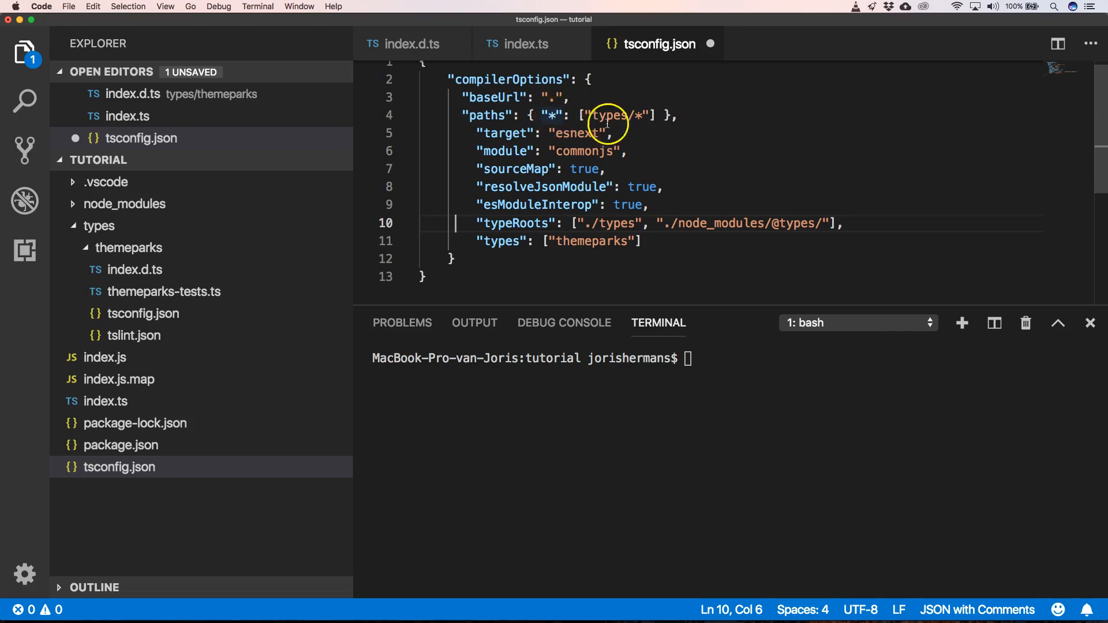
mouse_move(638, 126)
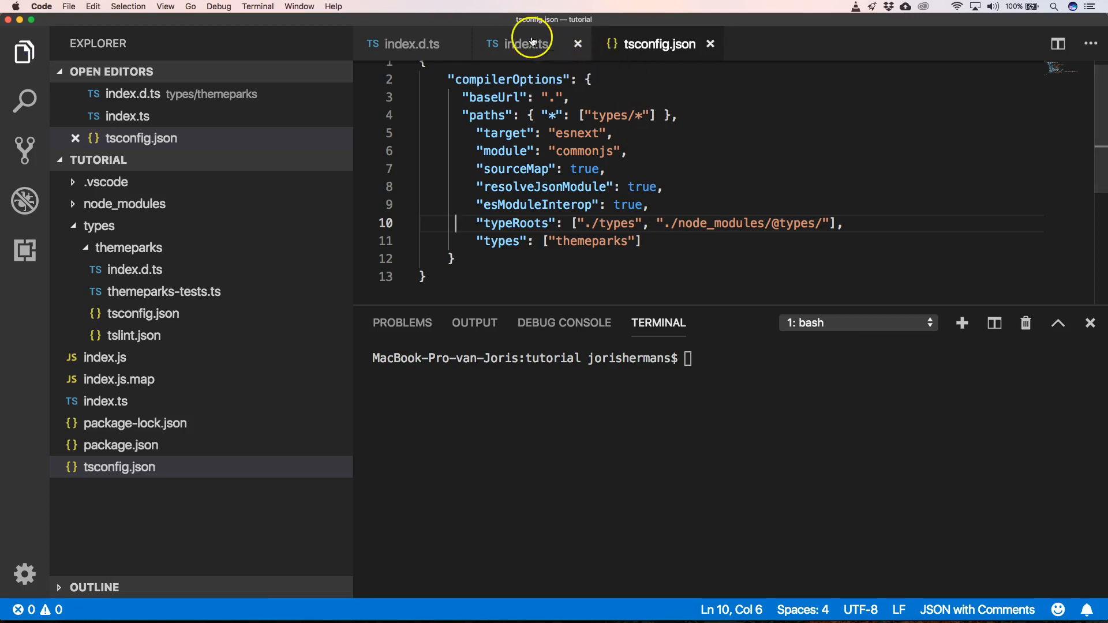
Write 'themeparks.Set' in index.ts with autocomplete offering AllParks, Parks and Settings
left_click(526, 44)
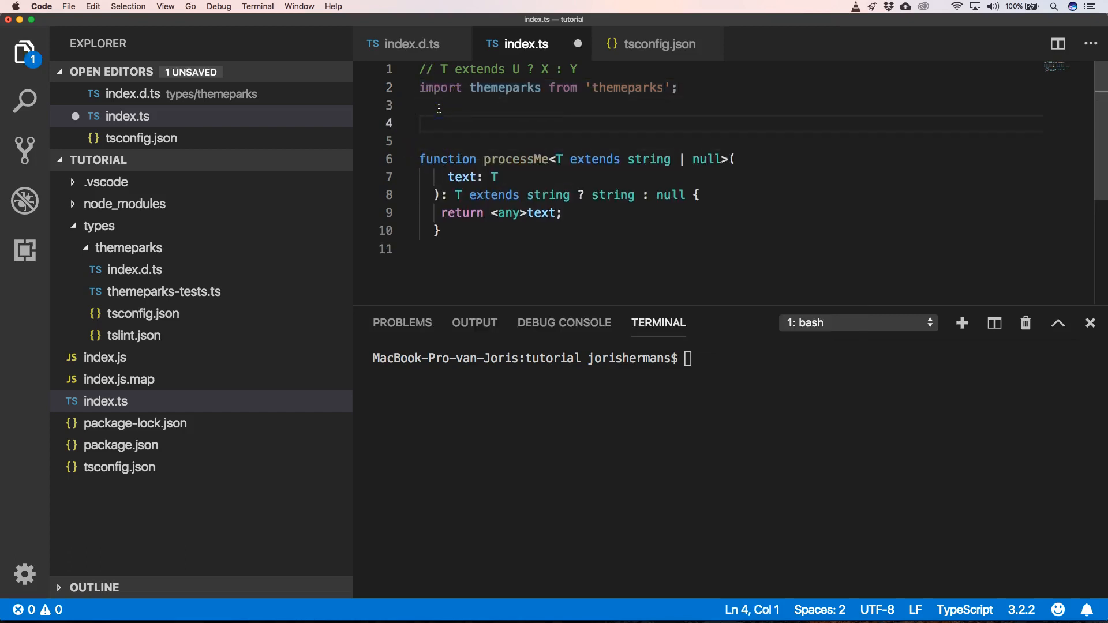
type("themepa")
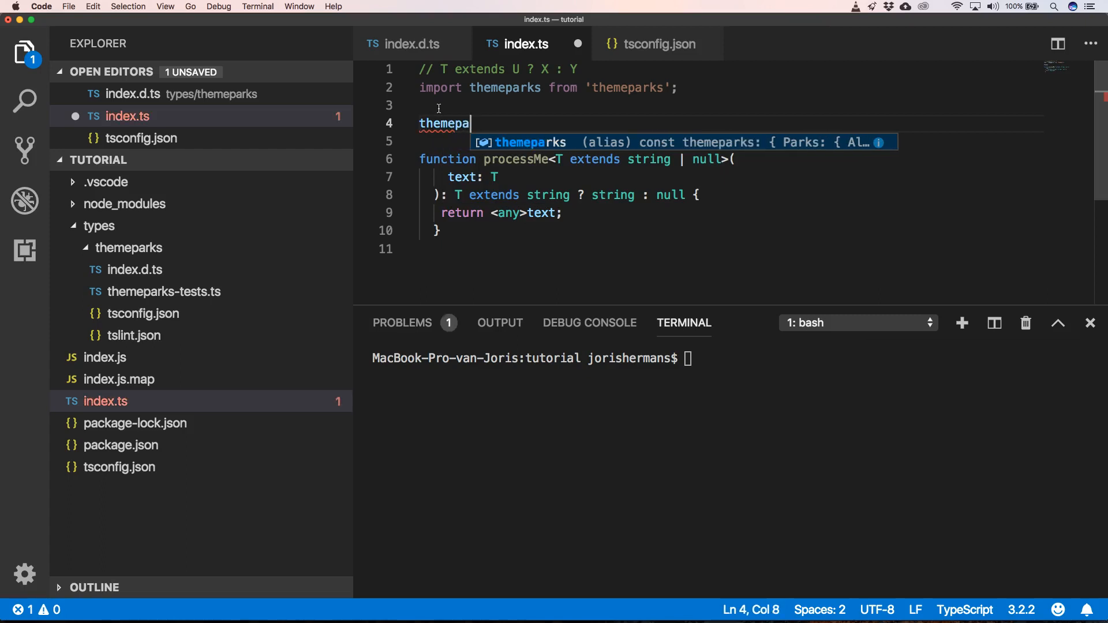
type("rks.")
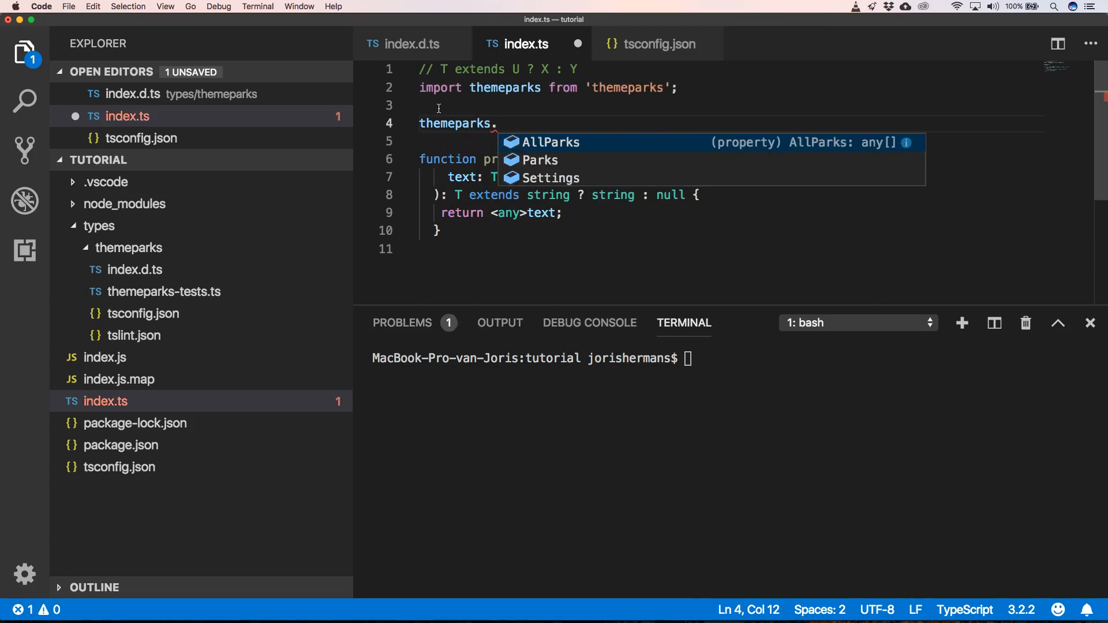
type("Set")
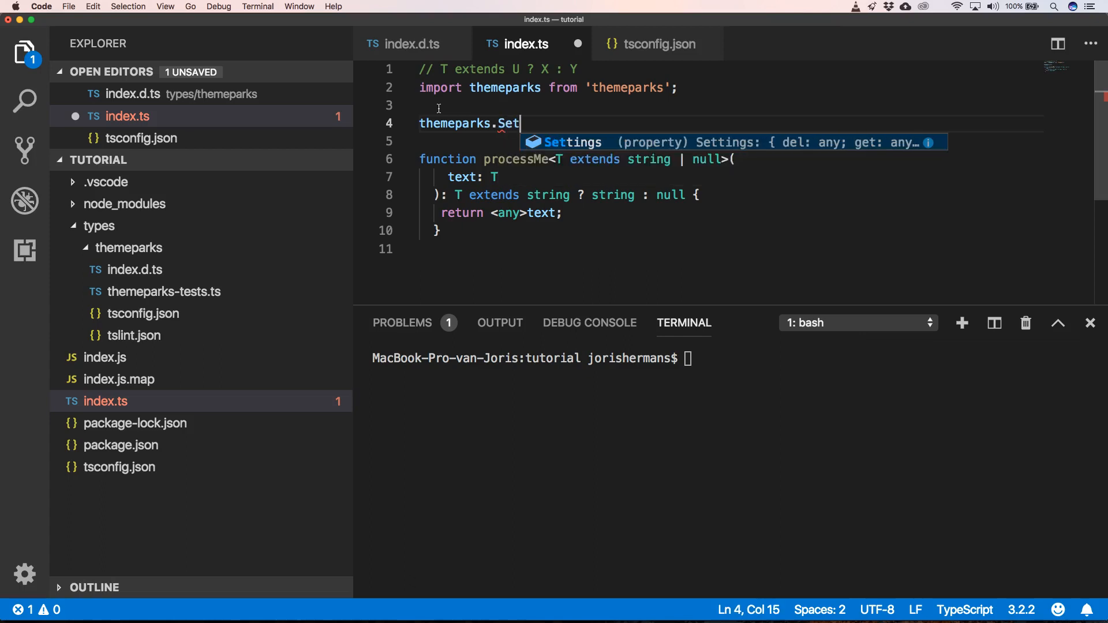